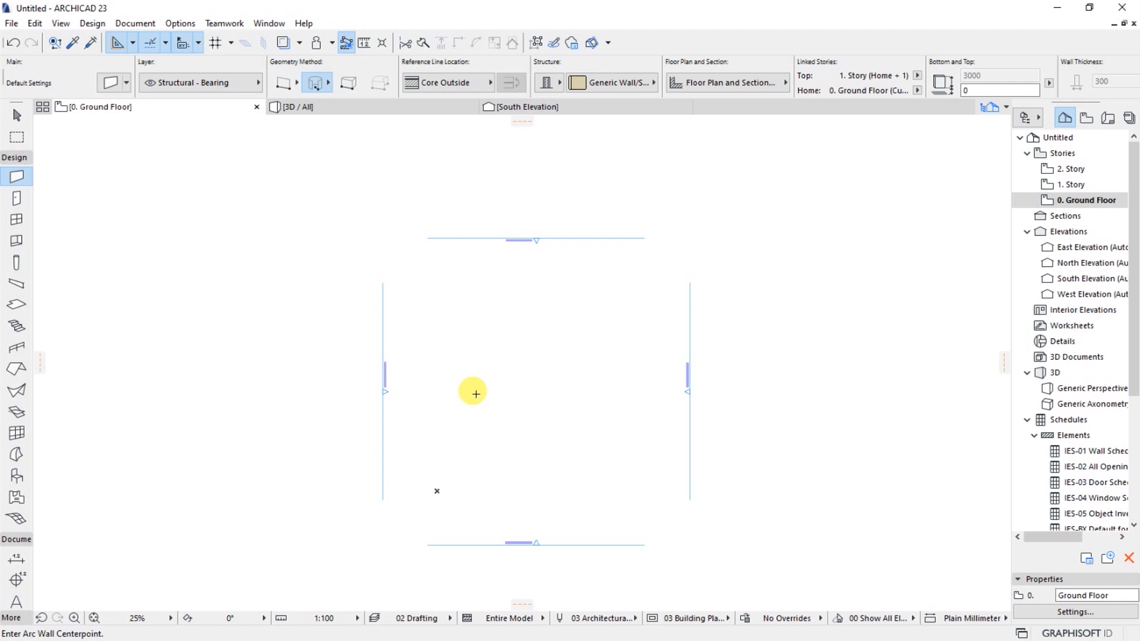
mouse_move(617, 392)
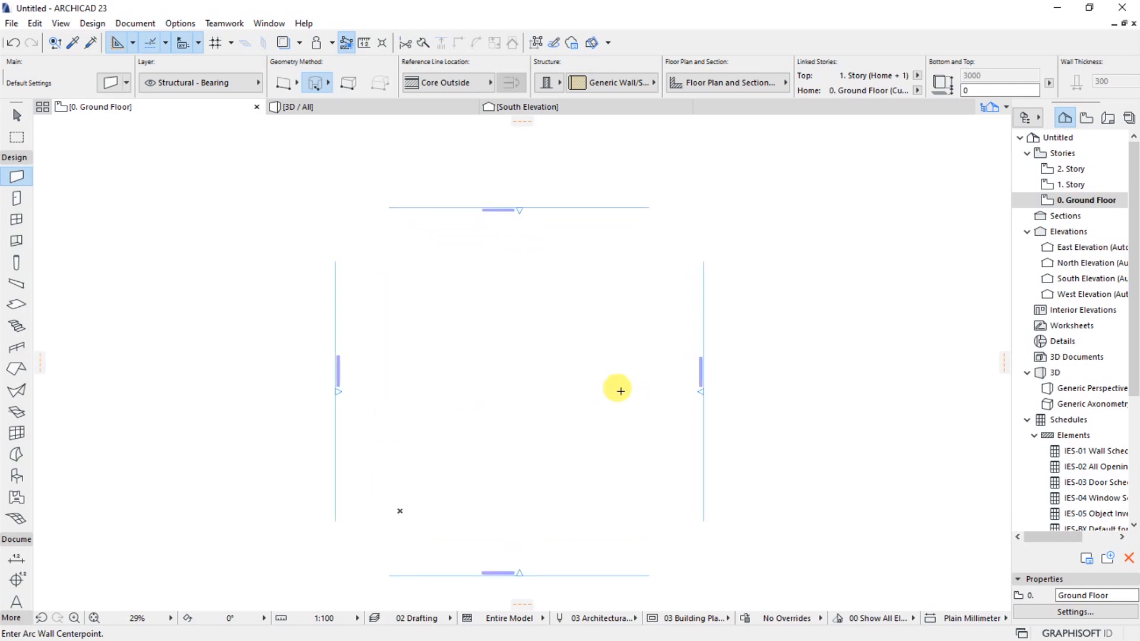
Switch the Wall tool to Straight geometry and place a horizontal wall above the markers' centre
scroll(down, 3)
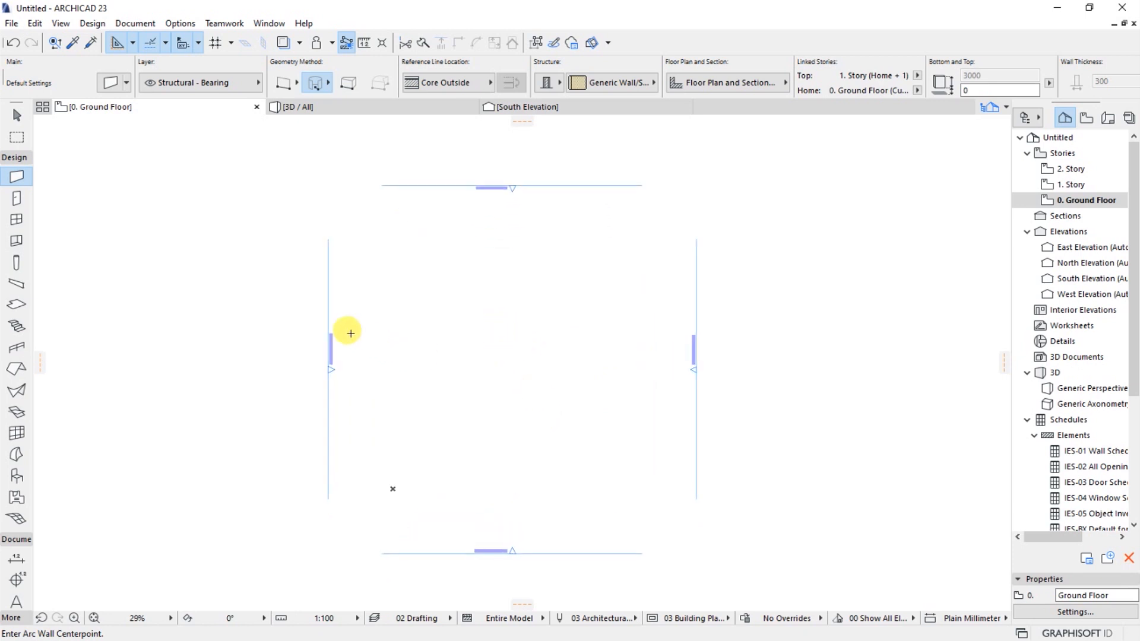
mouse_move(301, 273)
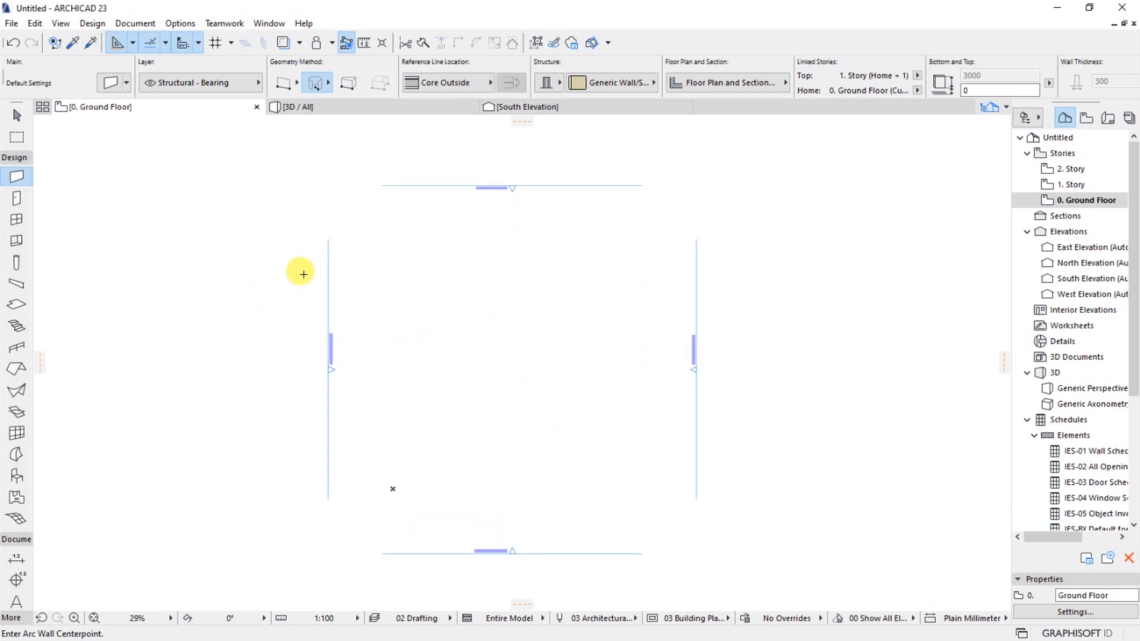
mouse_move(146, 143)
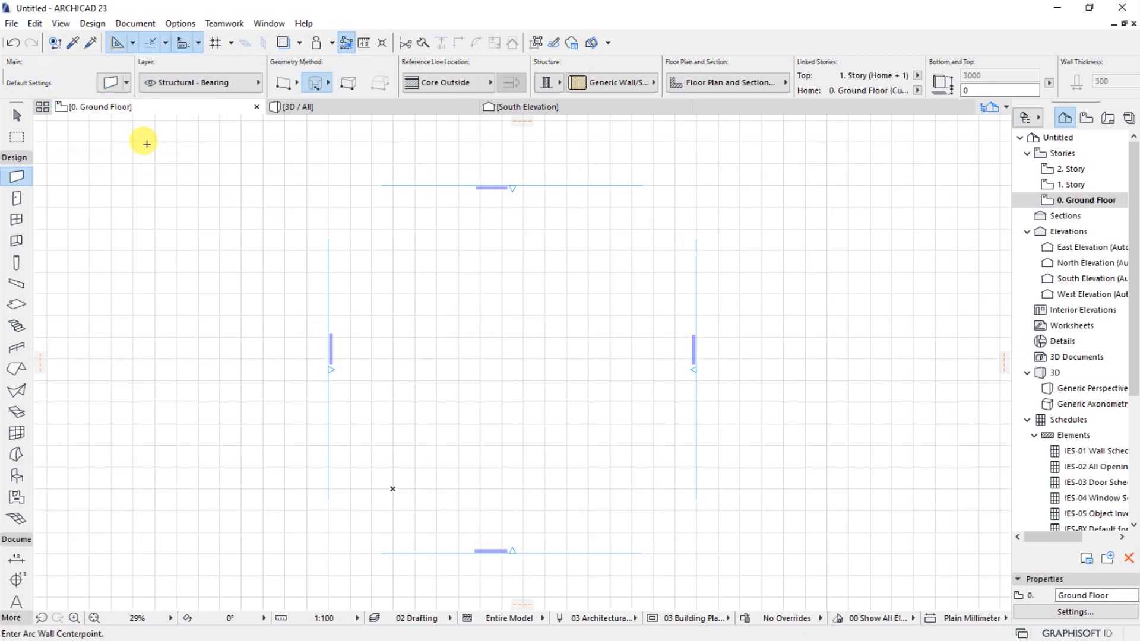
mouse_move(93, 23)
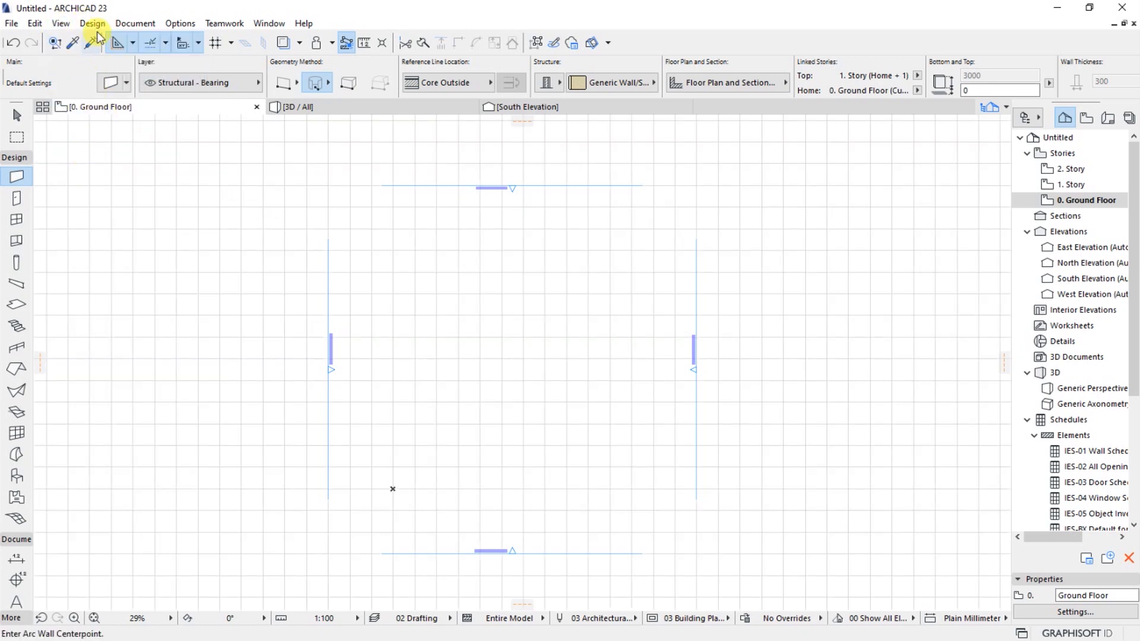
click(93, 23)
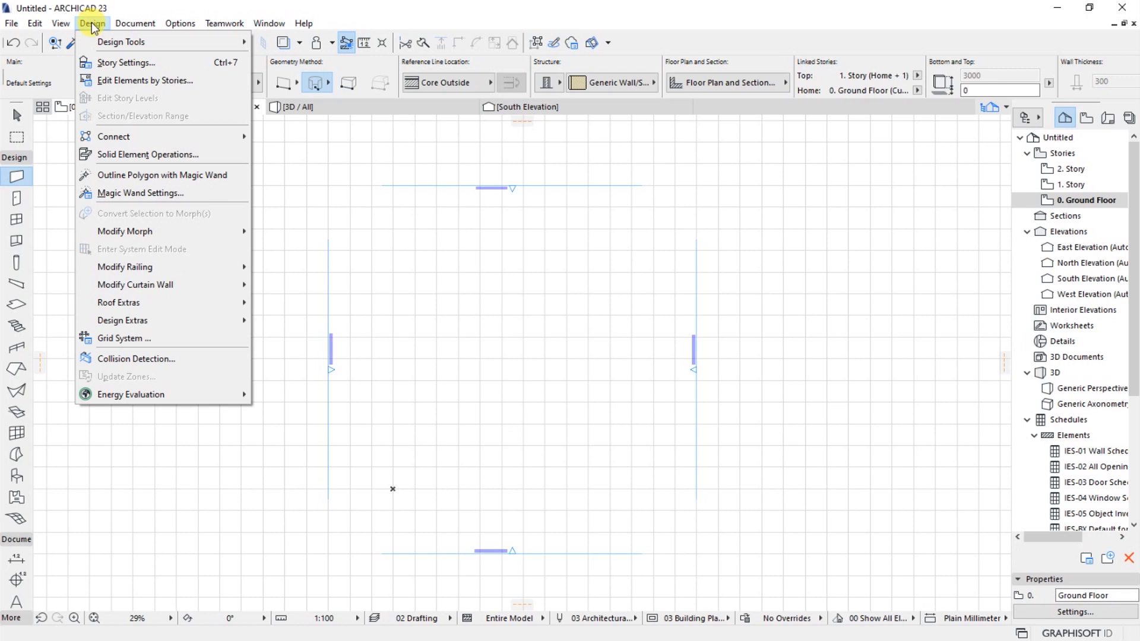
click(279, 42)
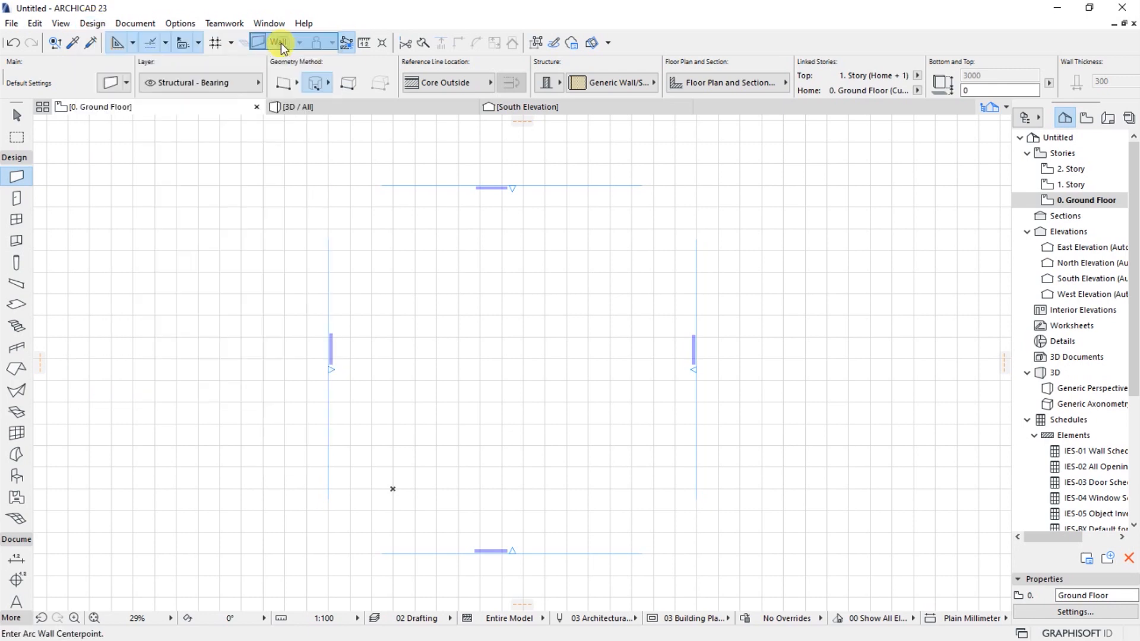
mouse_move(477, 356)
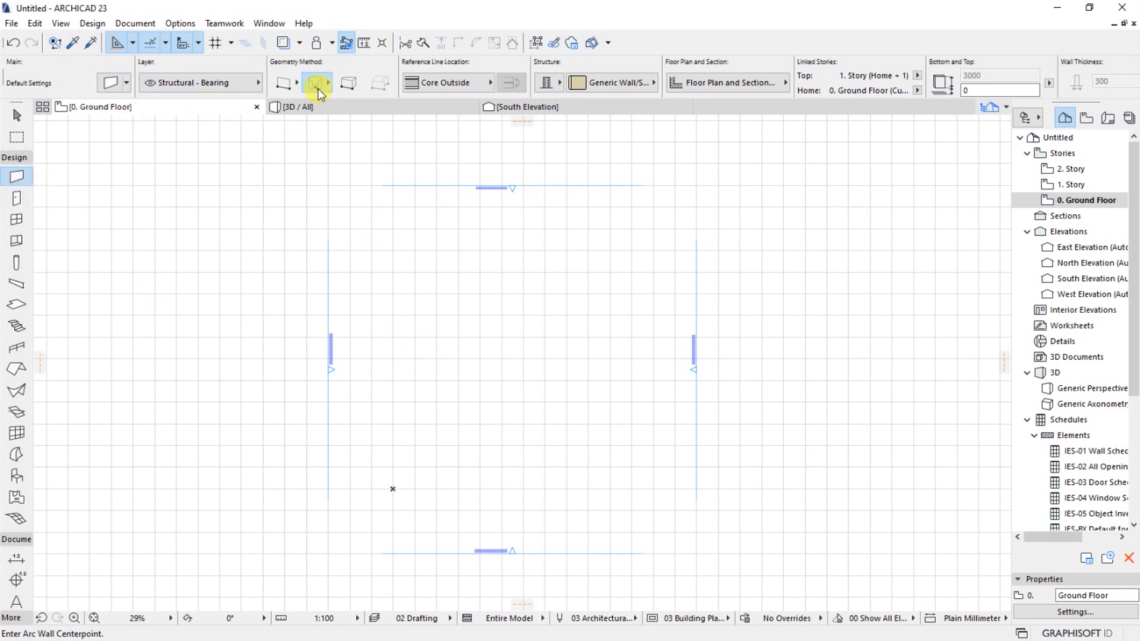
mouse_move(269, 89)
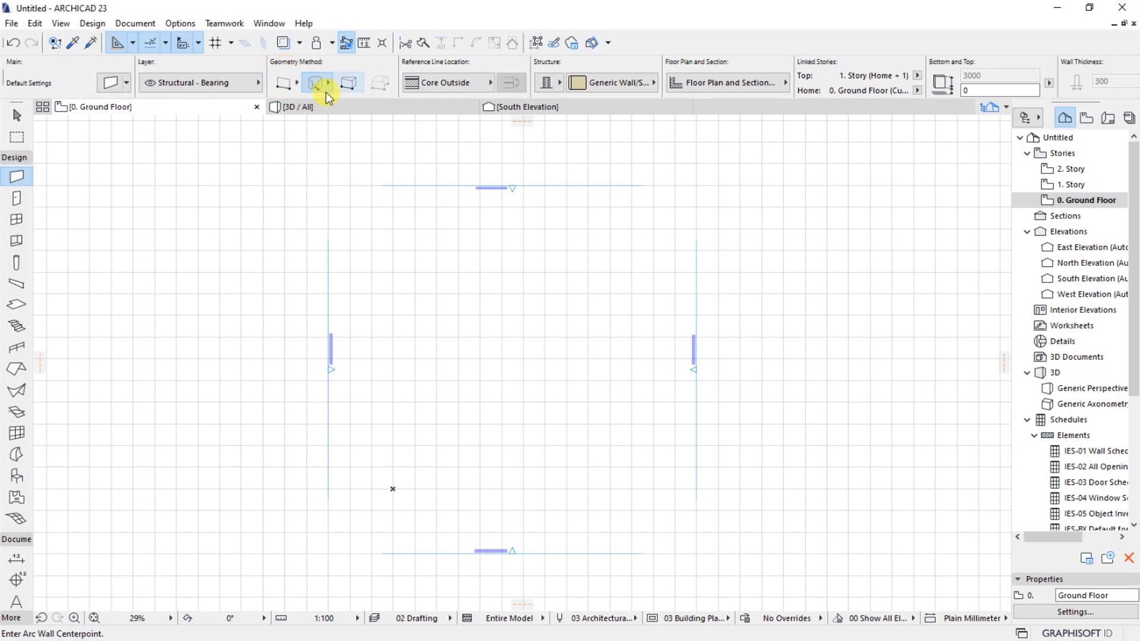
click(283, 82)
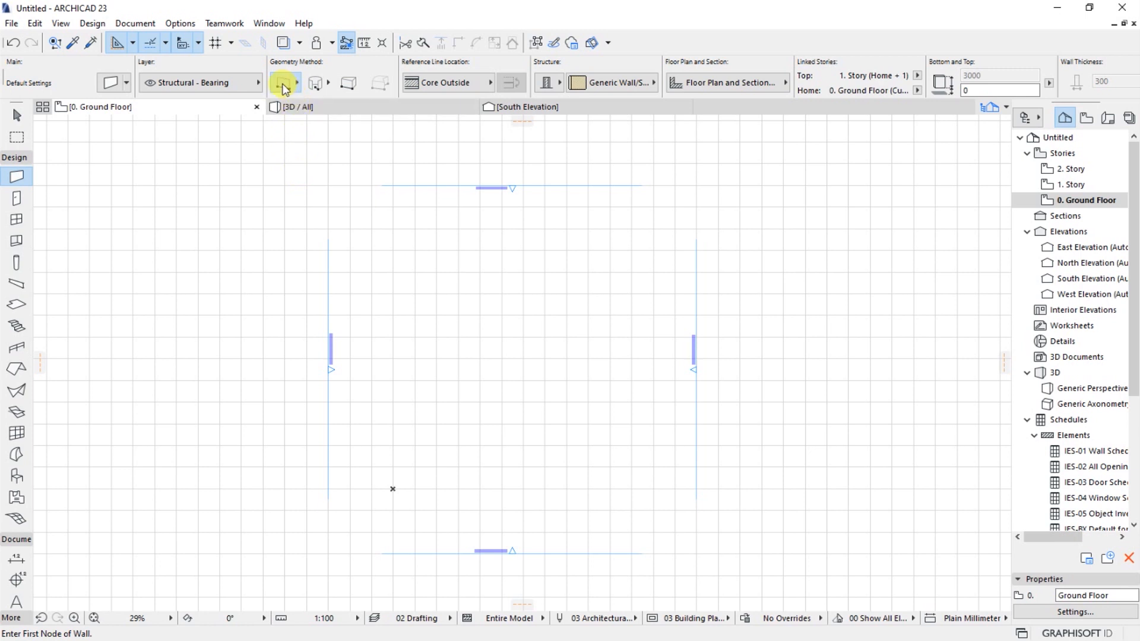
mouse_move(284, 82)
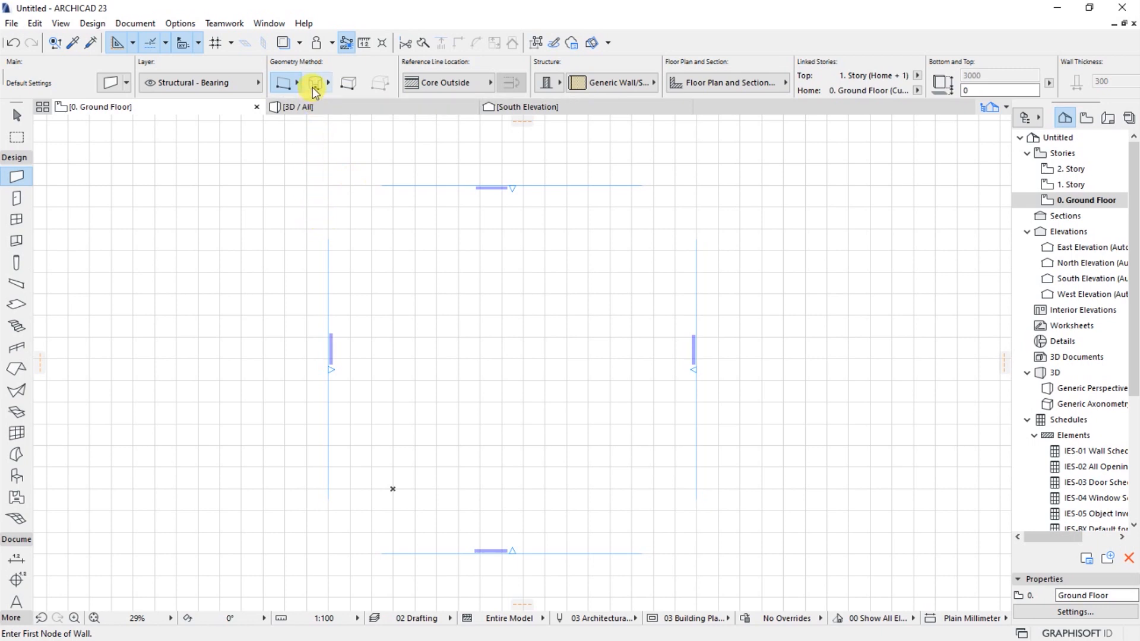
scroll(up, 3)
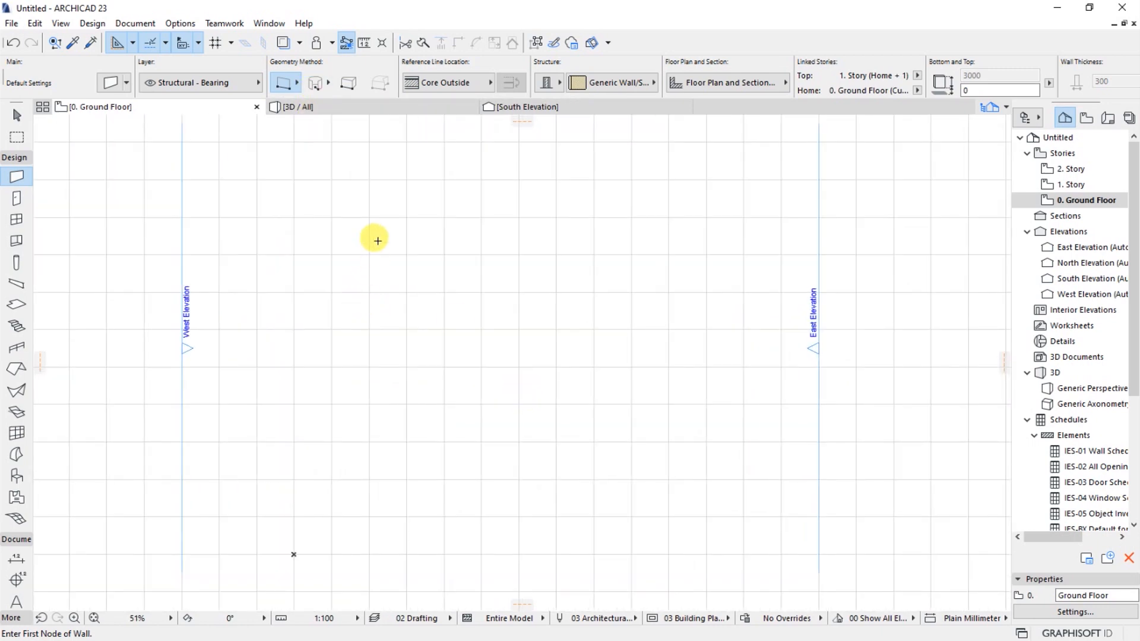
click(376, 240)
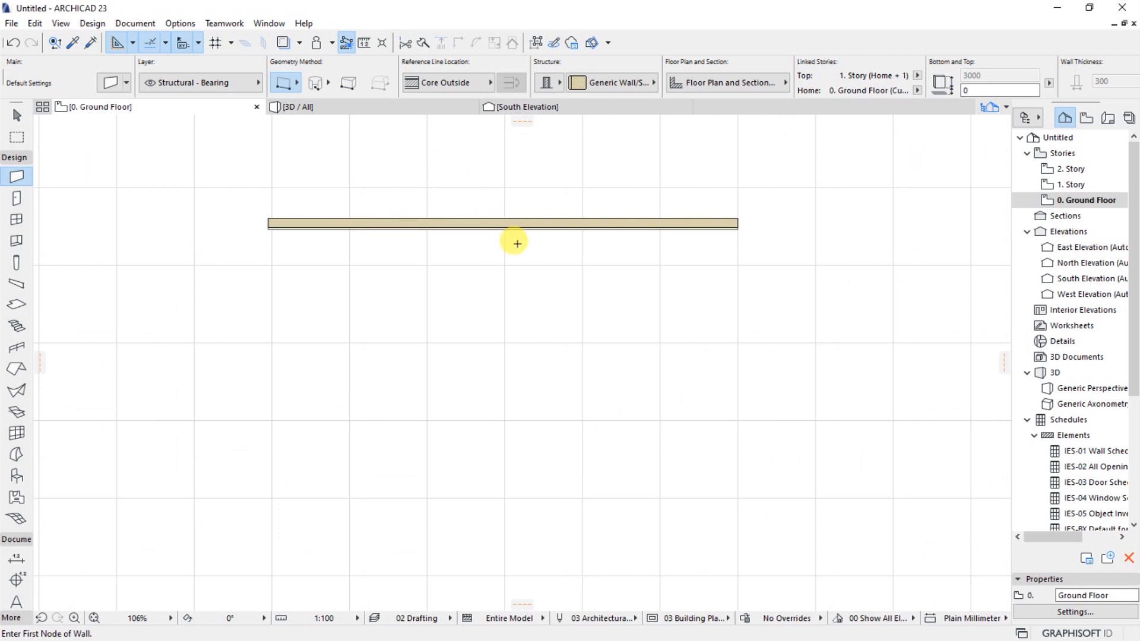
scroll(down, 3)
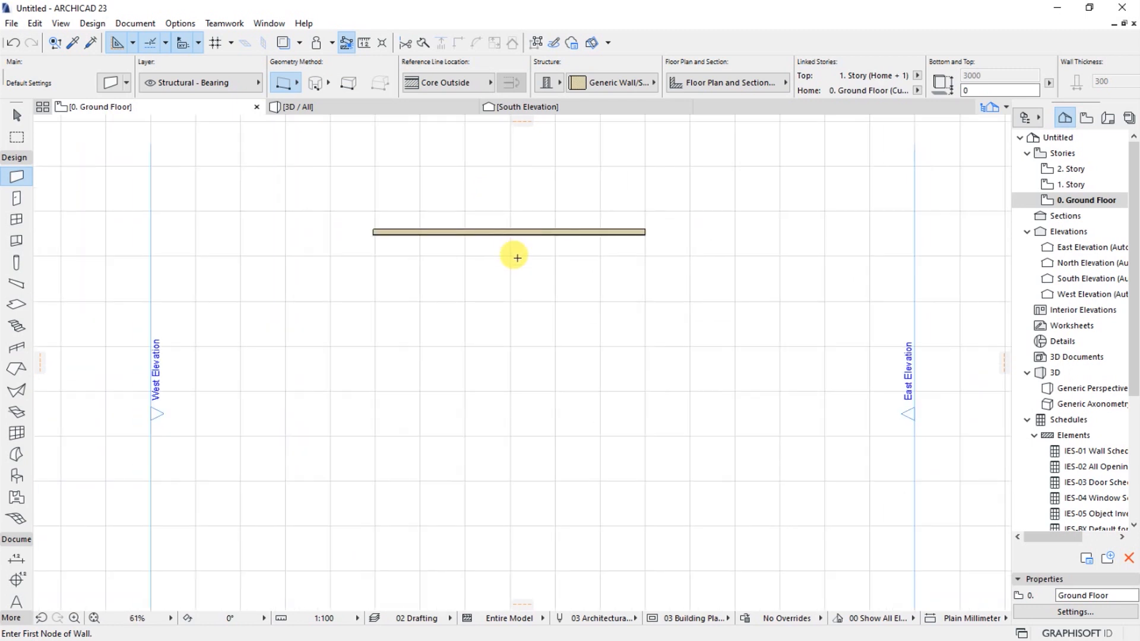
mouse_move(410, 309)
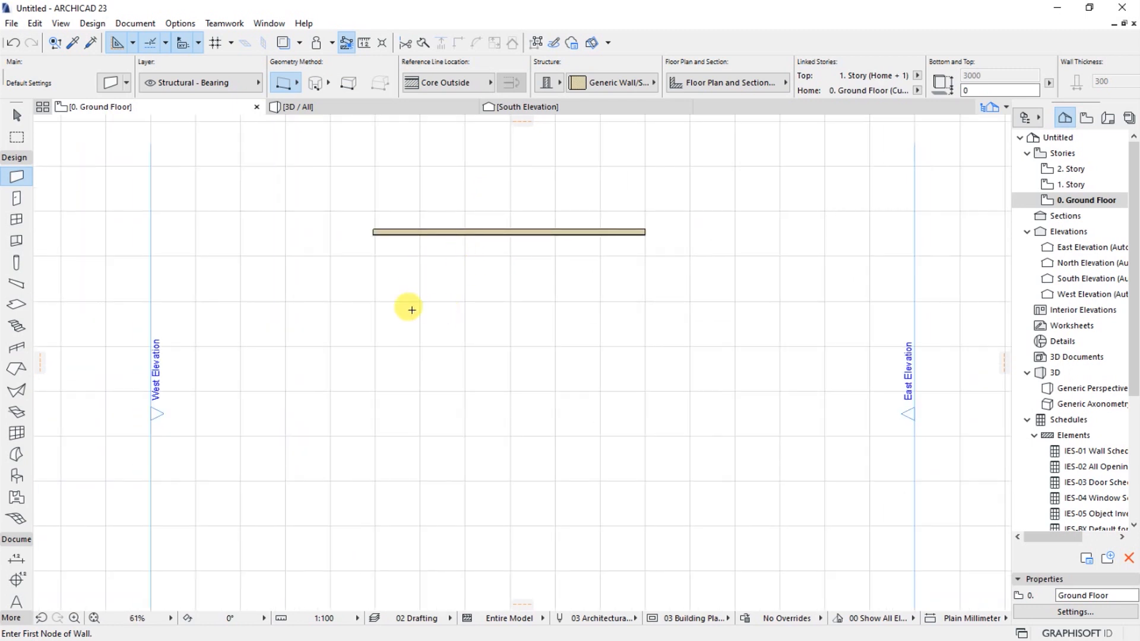
mouse_move(365, 305)
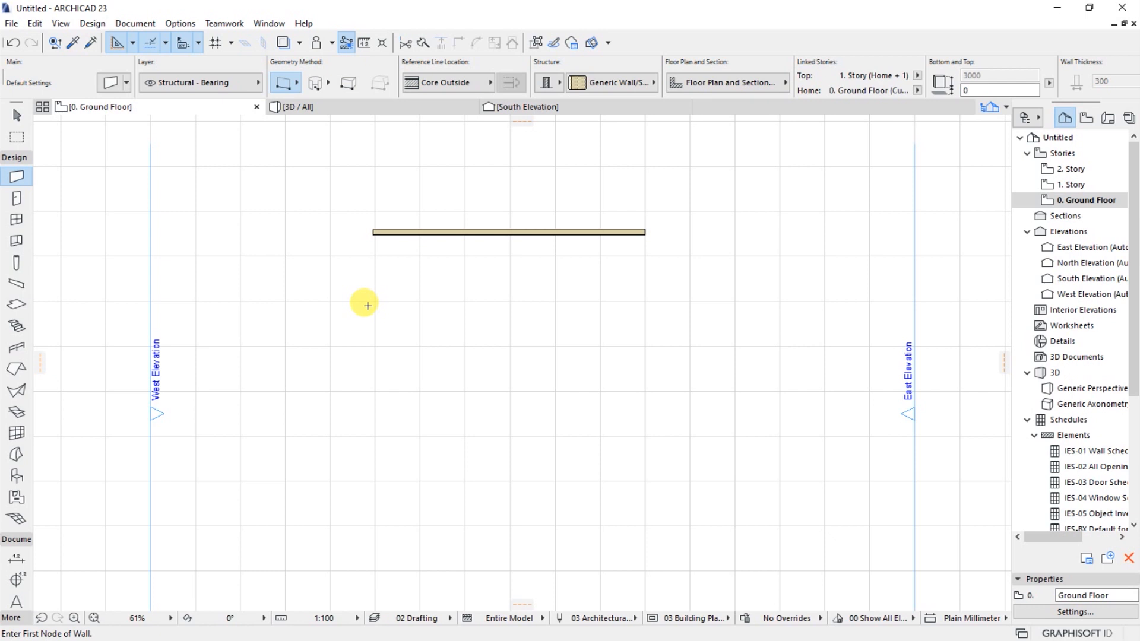
mouse_move(136, 139)
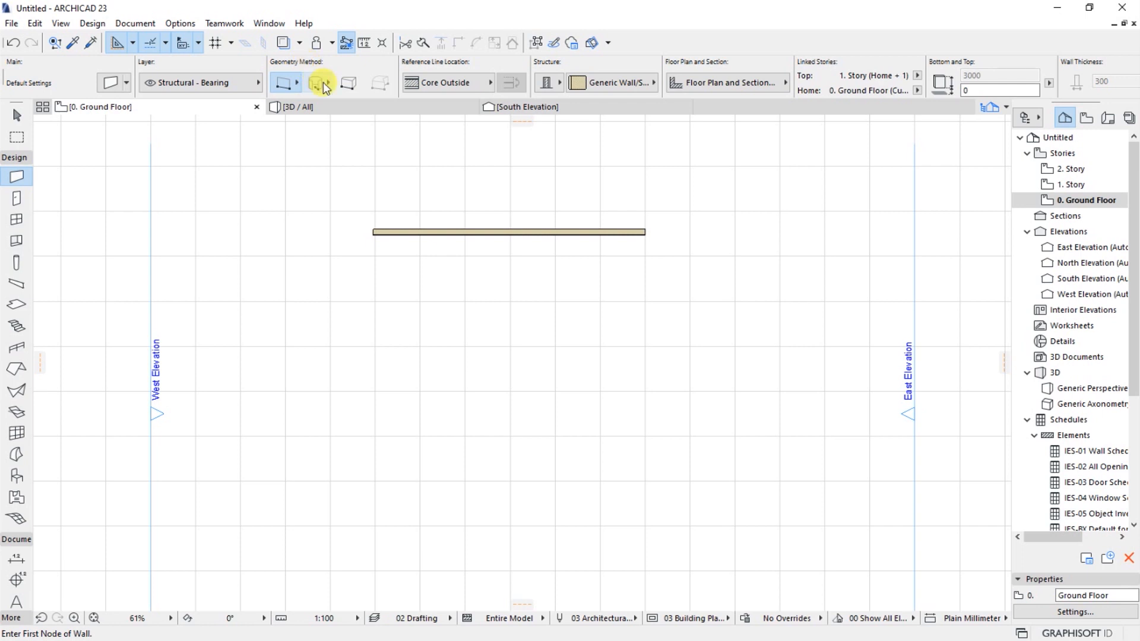
mouse_move(317, 83)
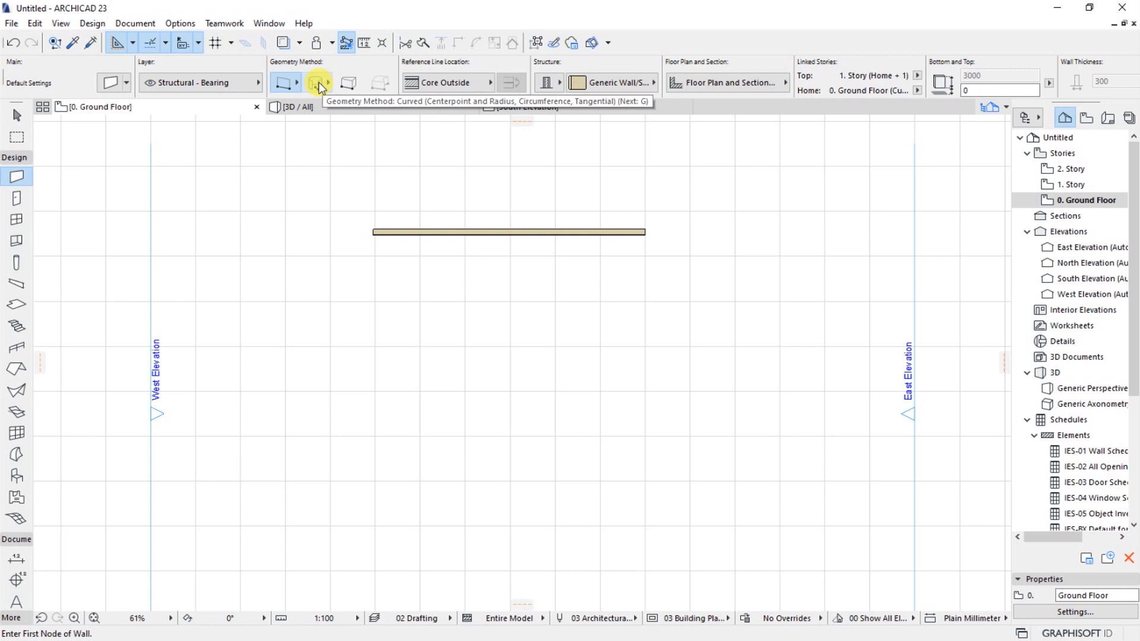
mouse_move(333, 158)
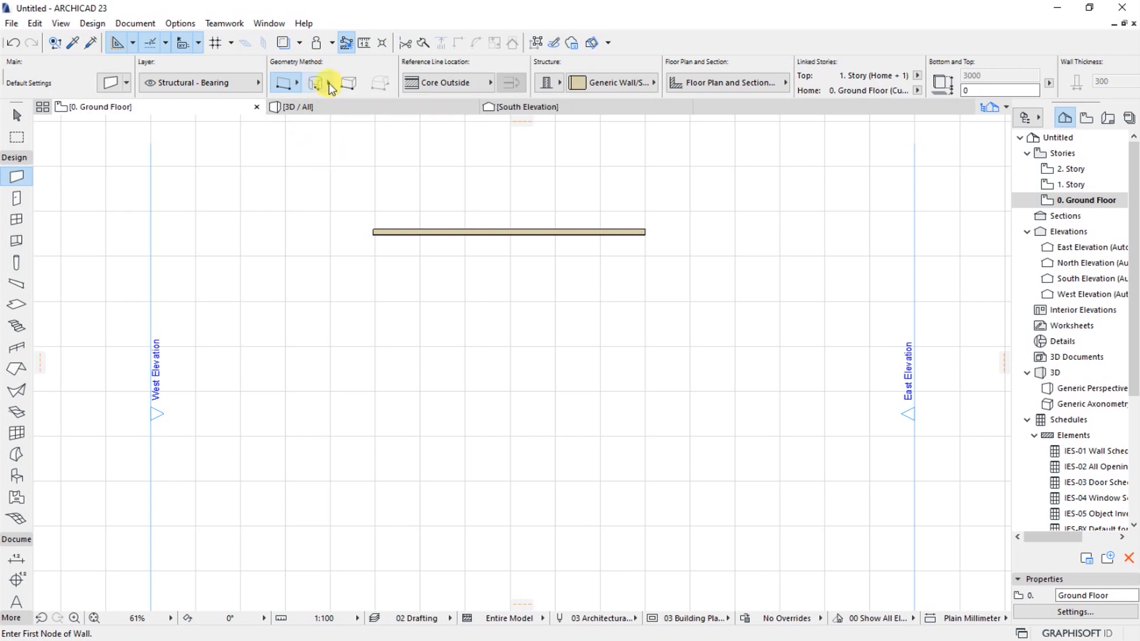
Choose Curved (Centerpoint and Radius) geometry and set the arc centre below the straight wall
click(315, 83)
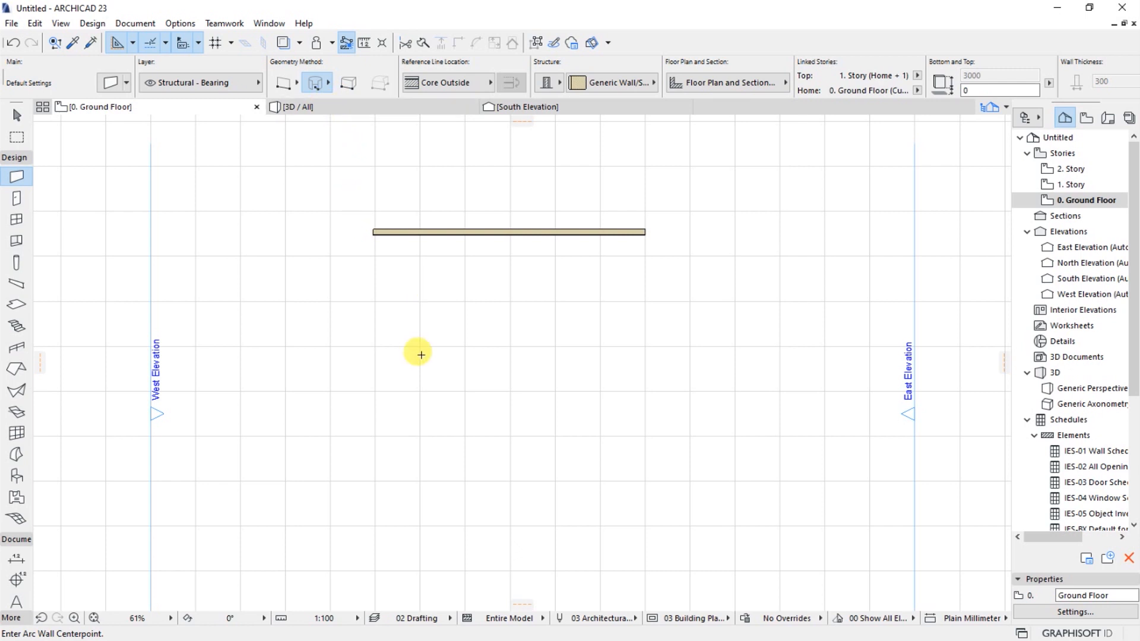
mouse_move(506, 395)
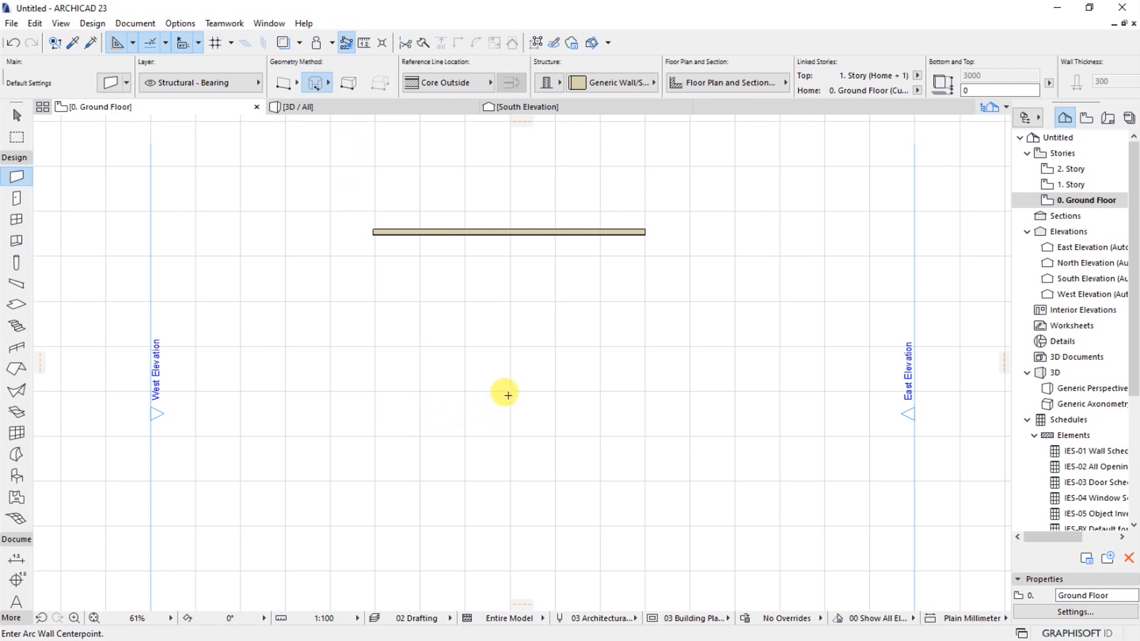
click(504, 395)
text(350)
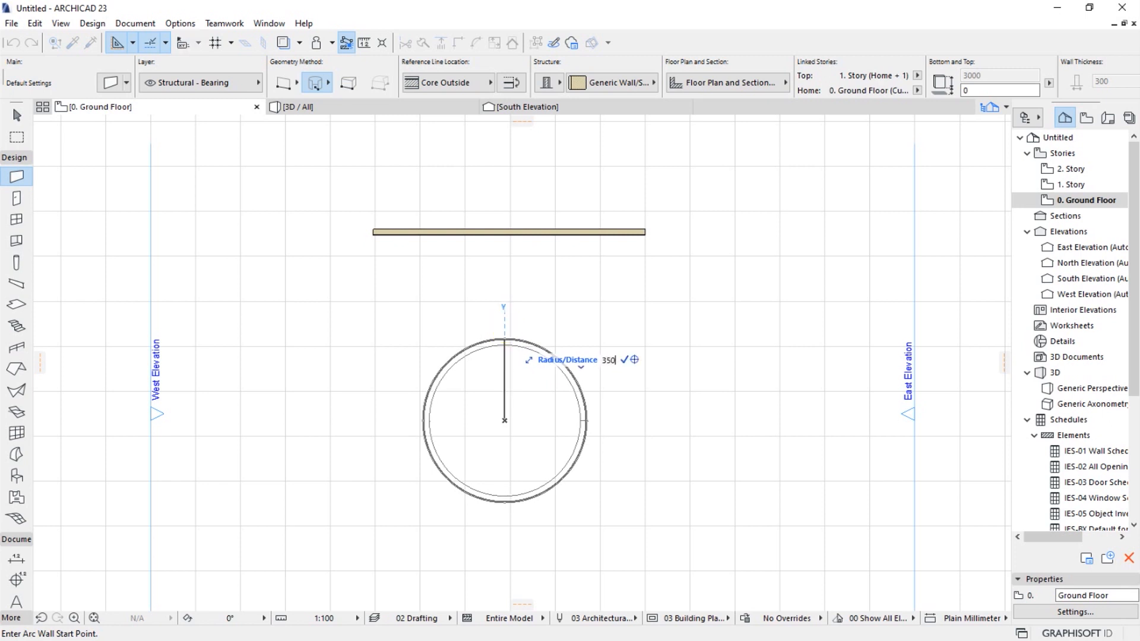
Set the arc wall's start point directly above its centre, at radius 350
click(504, 336)
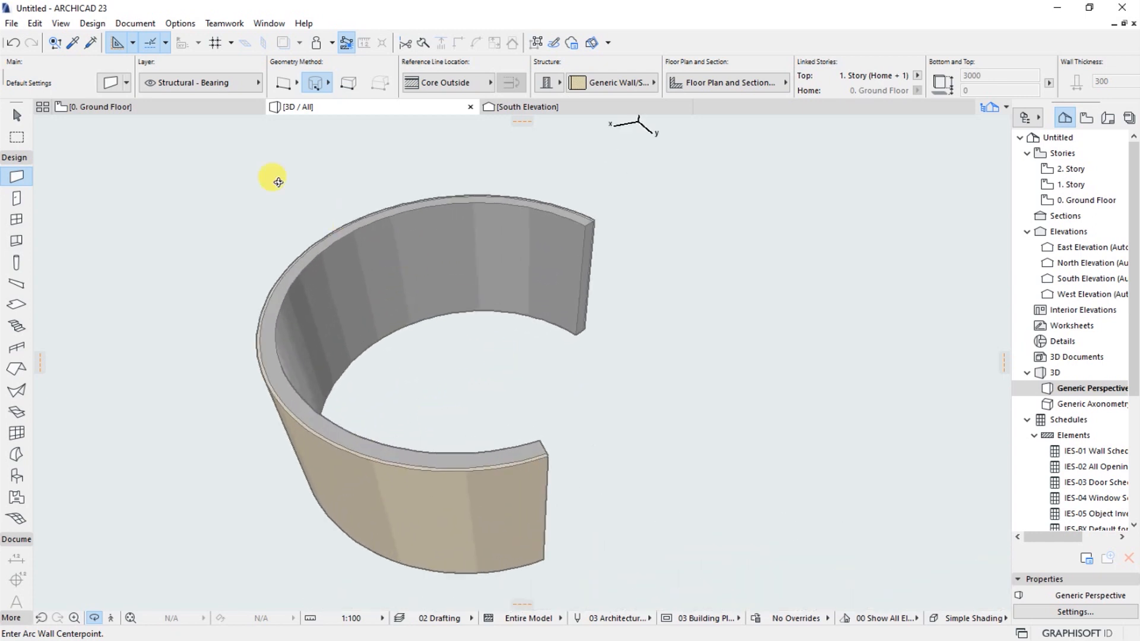
click(97, 107)
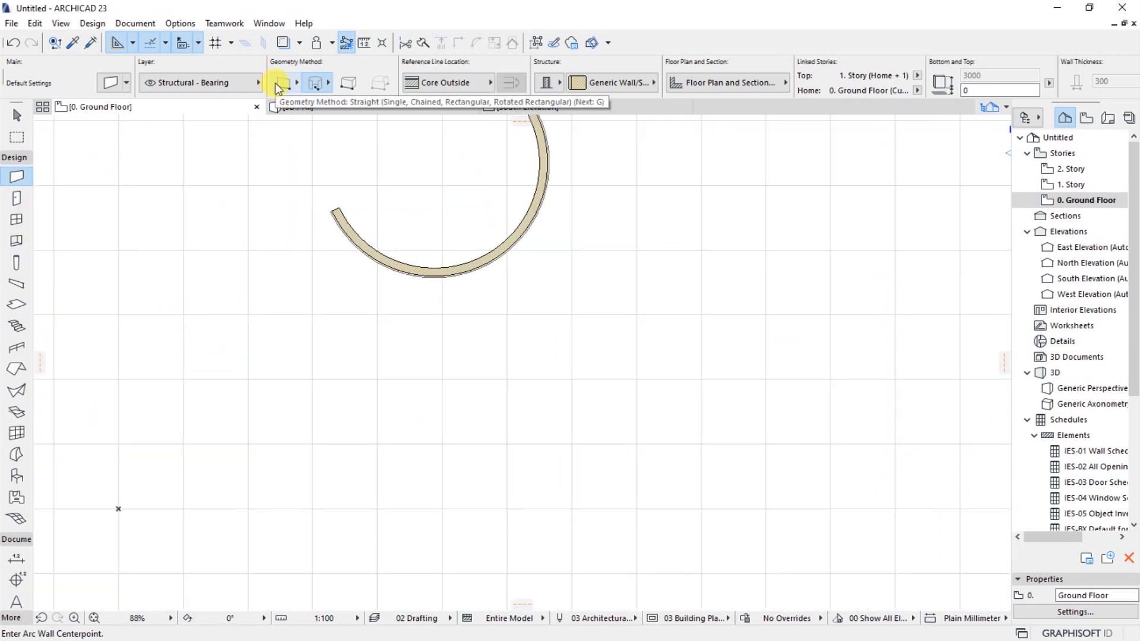
Draw a straight horizontal wall about 8.4 m long below the arc wall
click(282, 83)
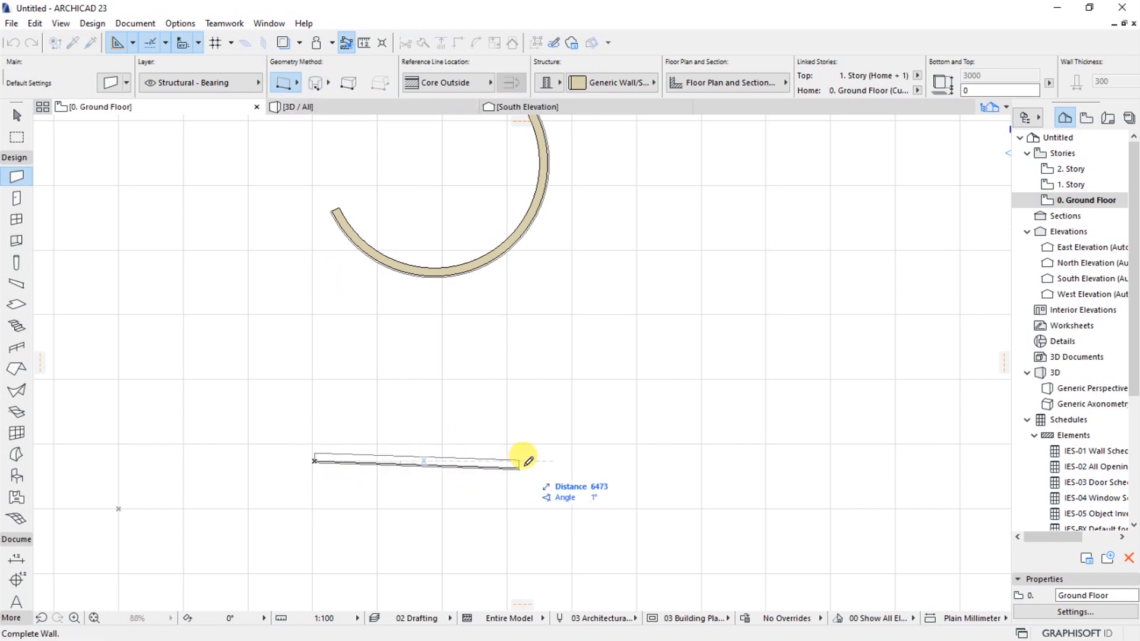
mouse_move(608, 453)
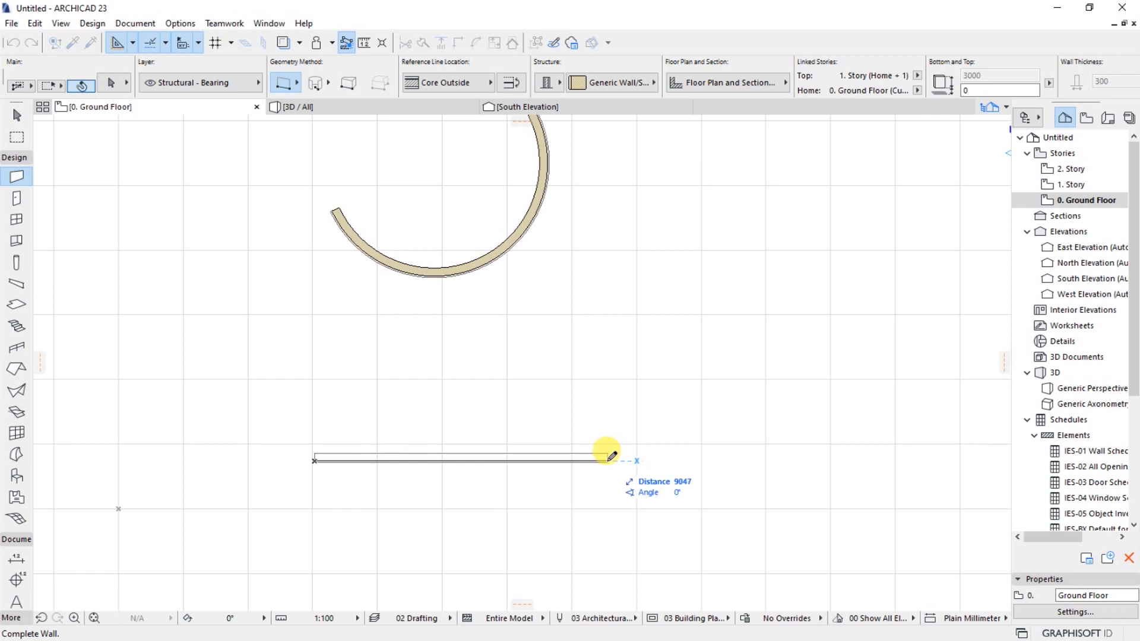
click(607, 458)
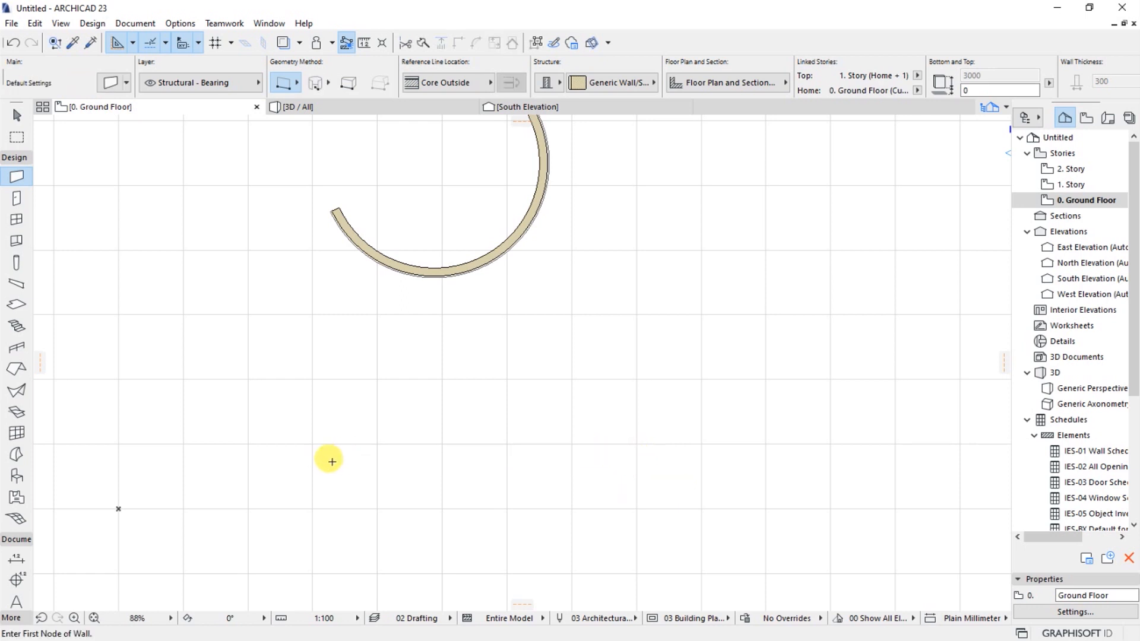
click(330, 459)
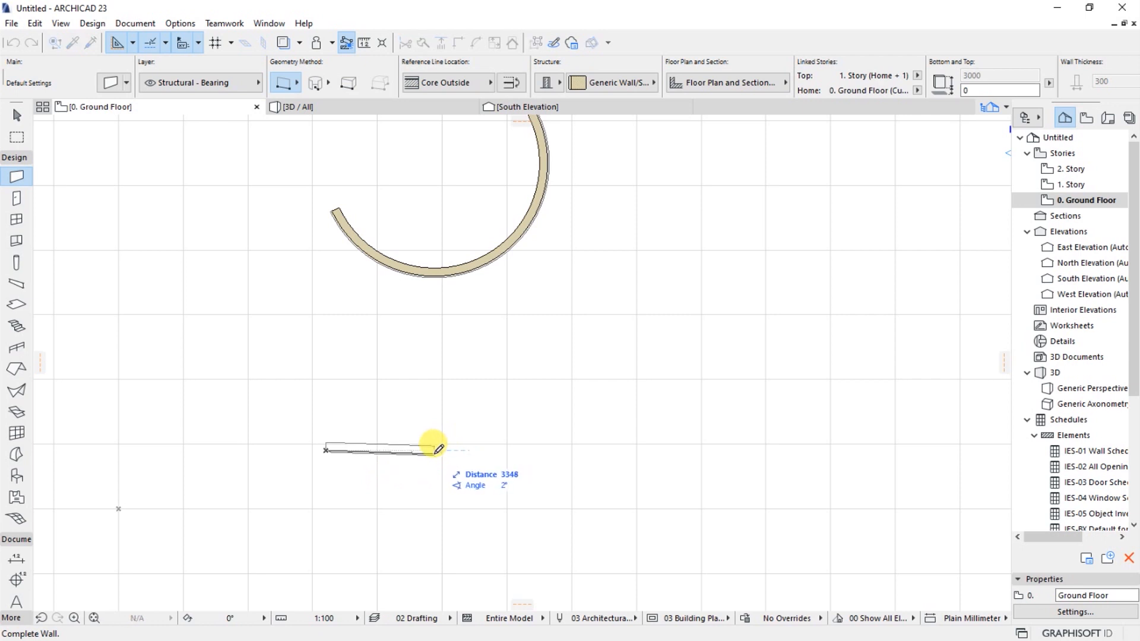
mouse_move(505, 440)
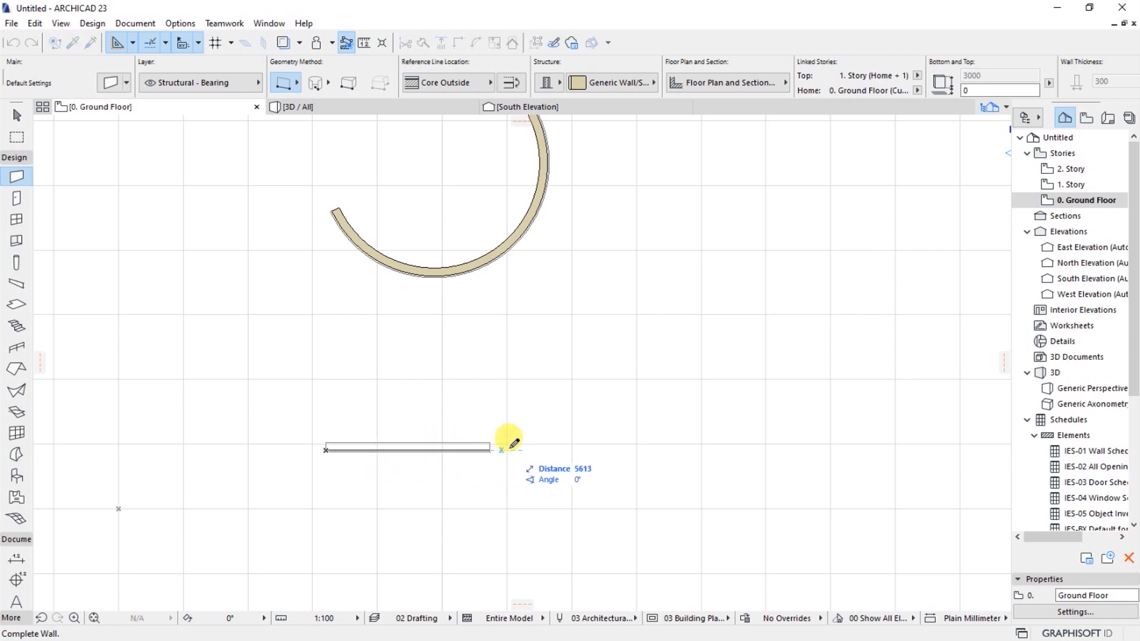
mouse_move(576, 441)
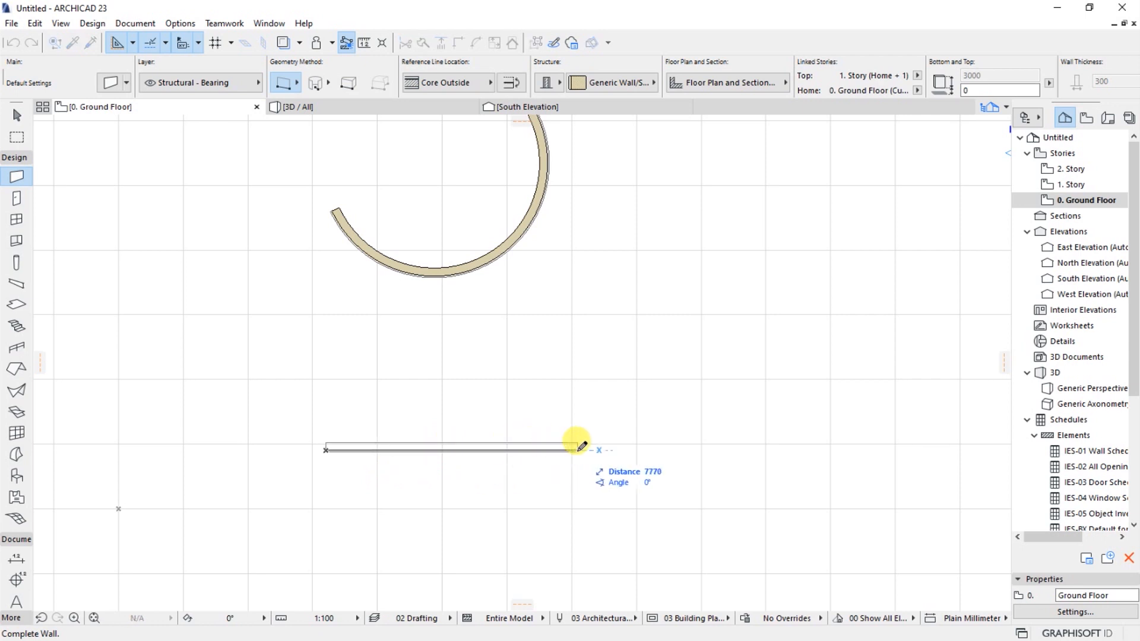
mouse_move(600, 442)
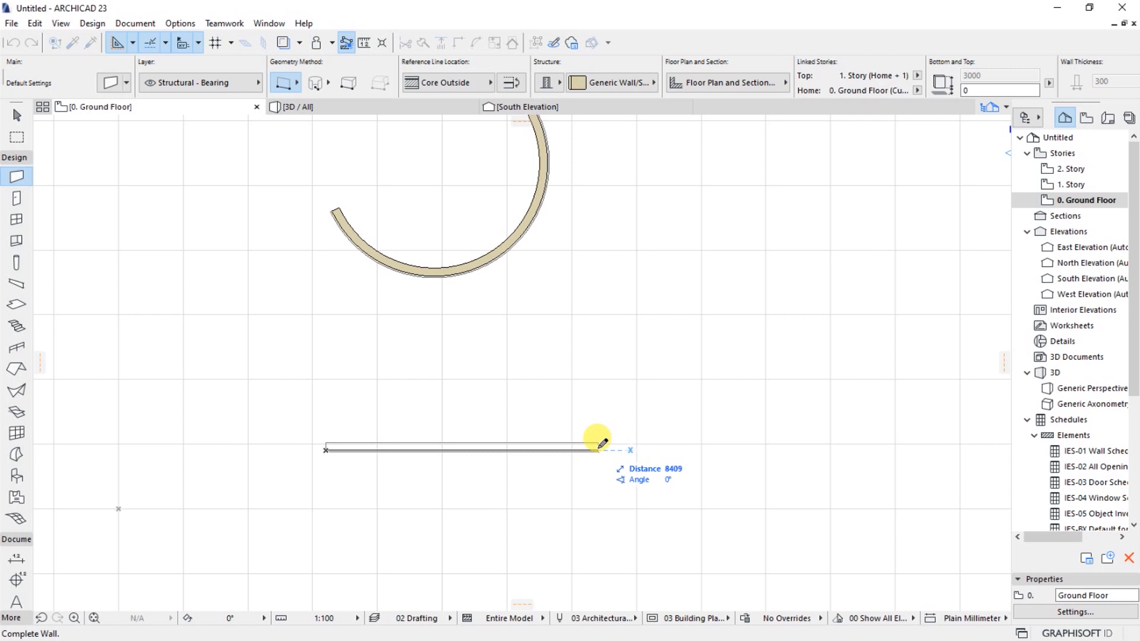
click(598, 446)
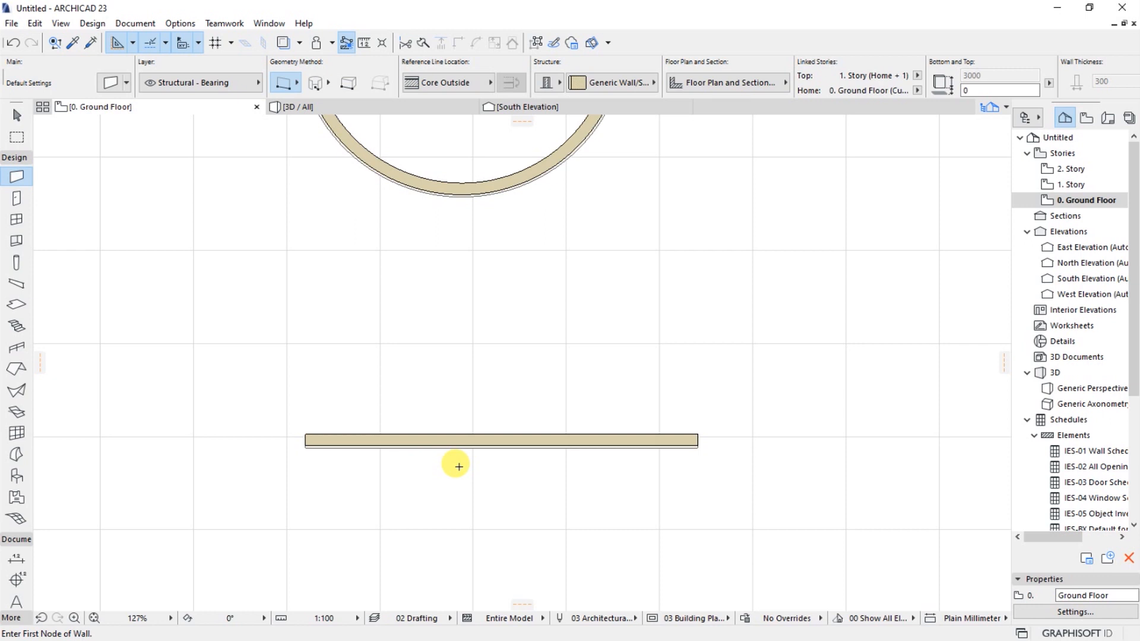
mouse_move(405, 444)
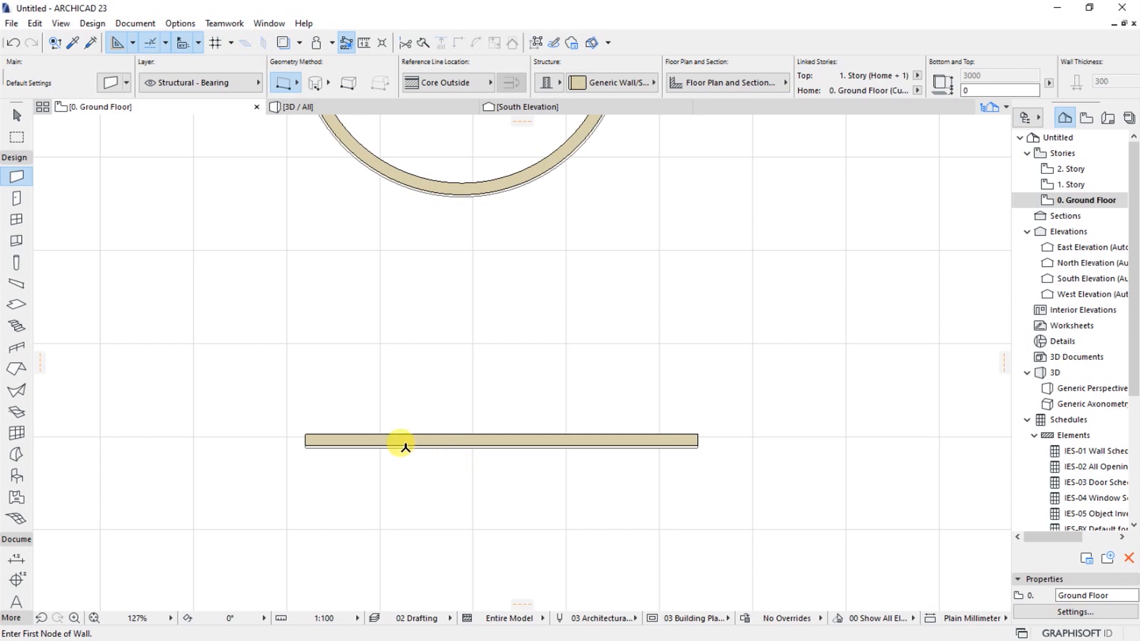
Select the straight wall below the arc with the Arrow tool
click(15, 118)
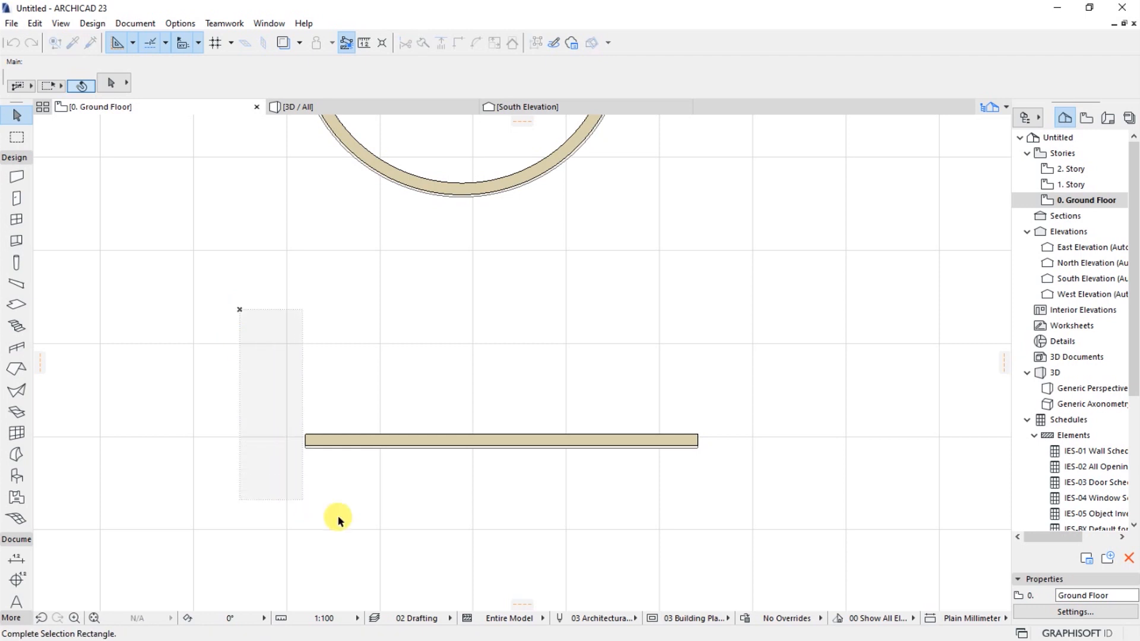
click(500, 441)
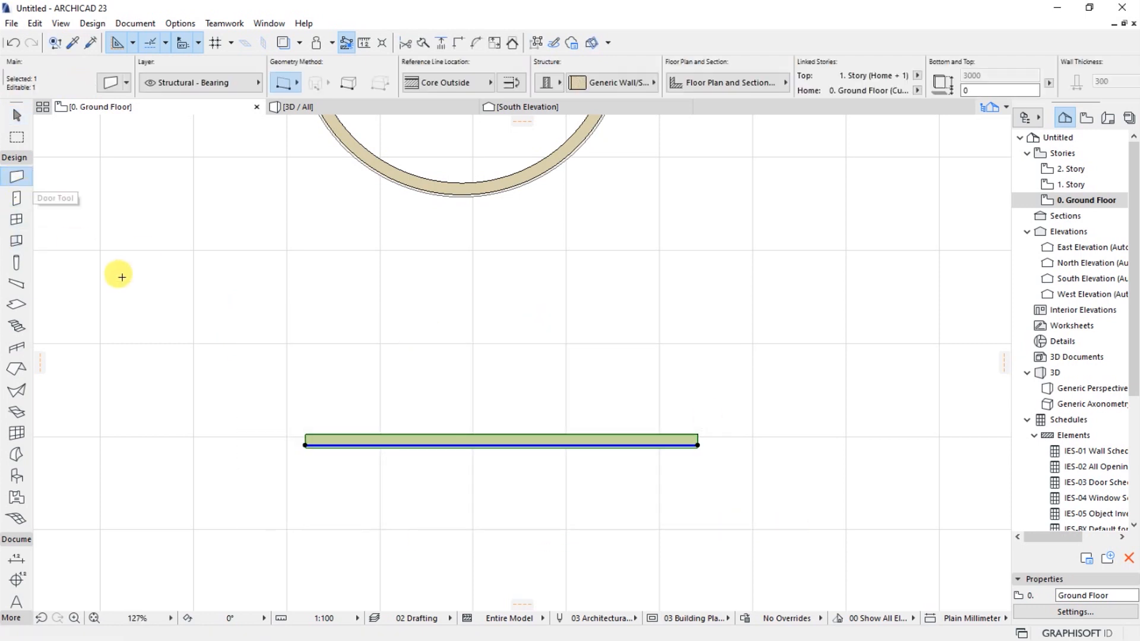
mouse_move(14, 178)
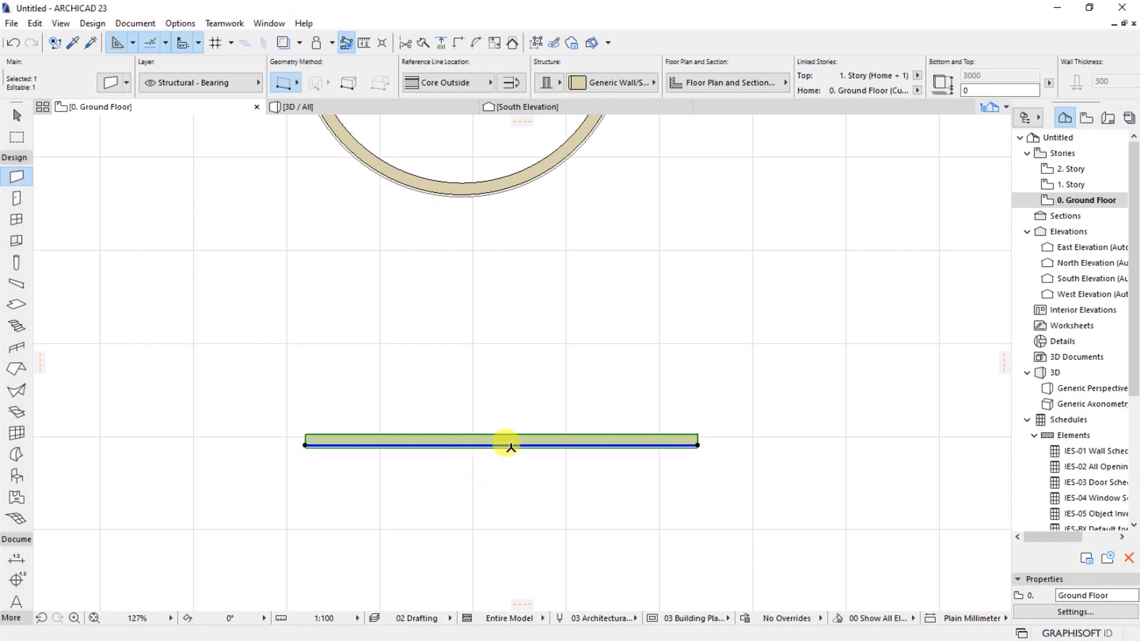
mouse_move(491, 450)
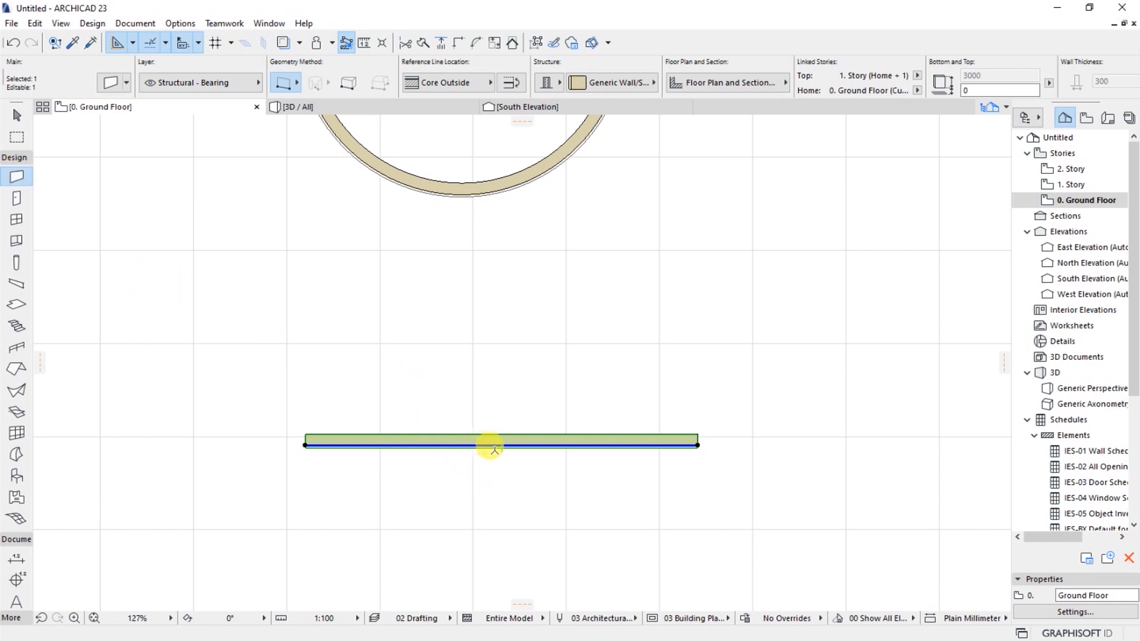
mouse_move(434, 447)
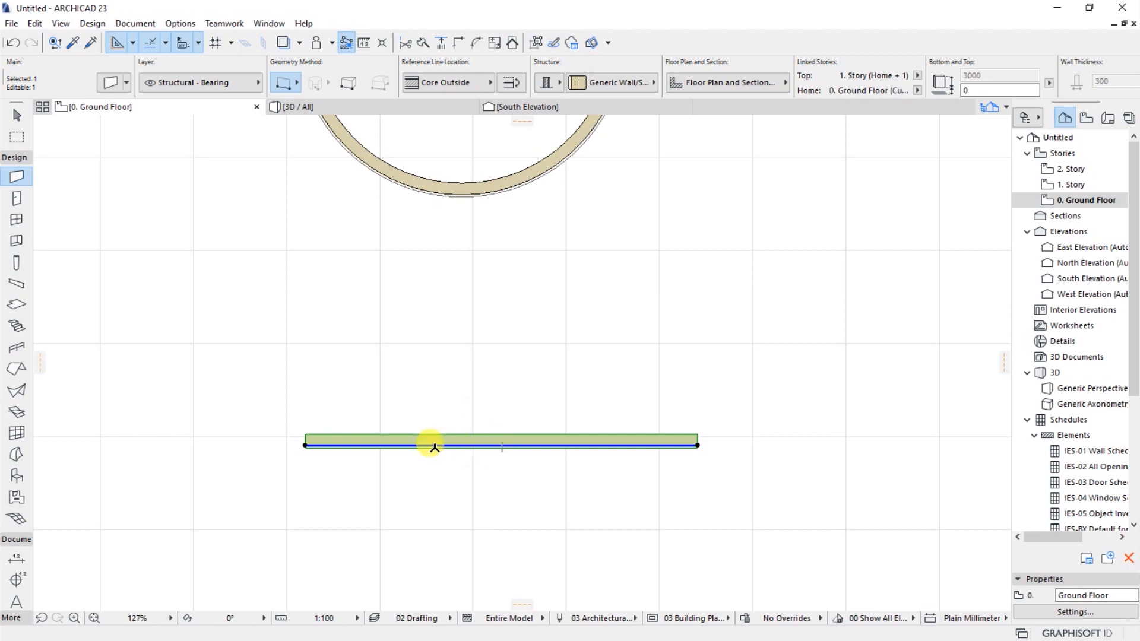
mouse_move(483, 447)
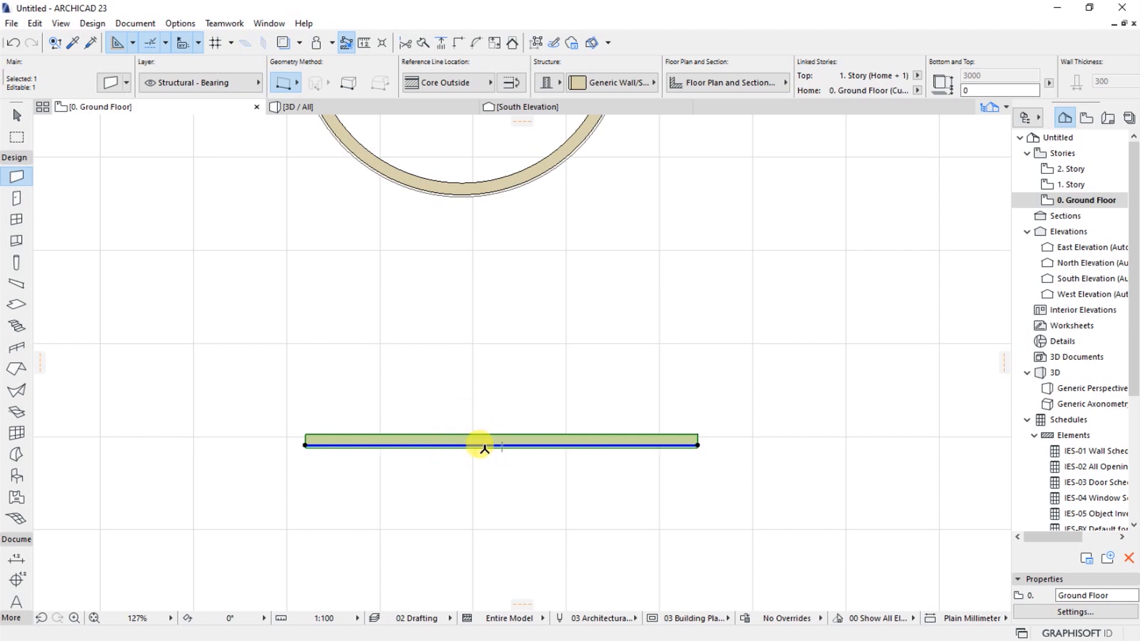
Open the wall edge's pet palette and choose Curve Edge to bend the wall
click(483, 445)
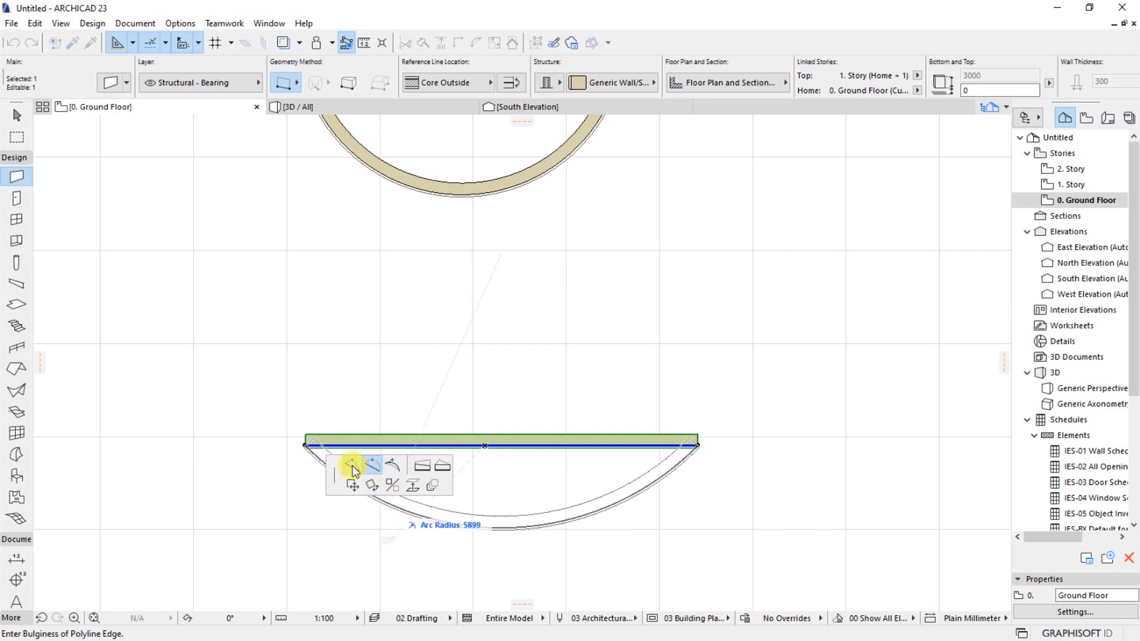
click(372, 465)
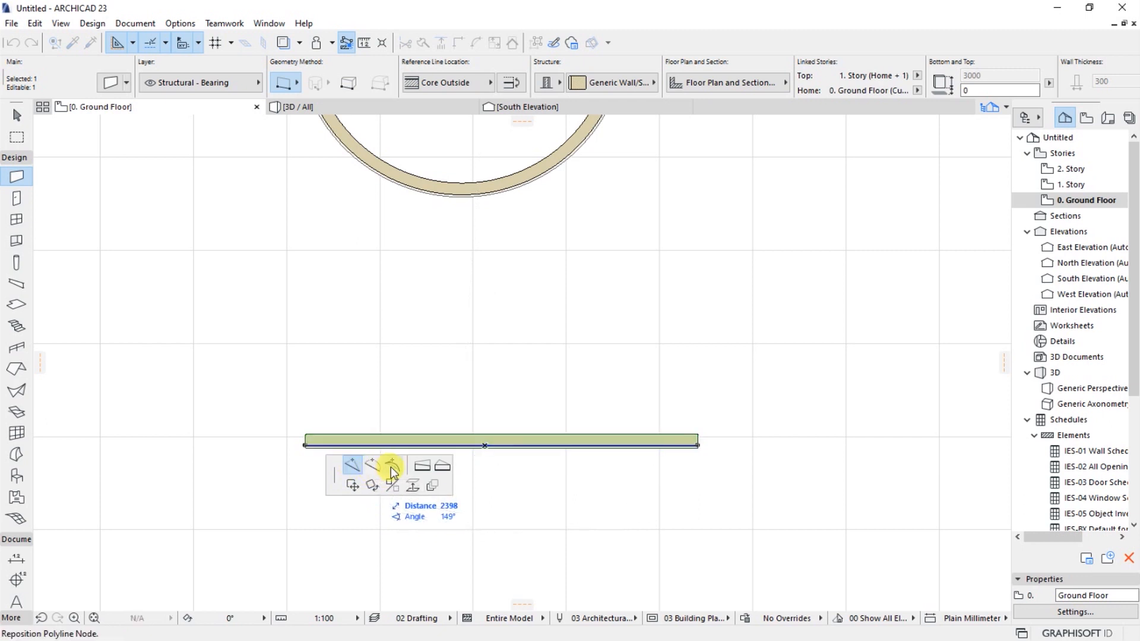
mouse_move(392, 464)
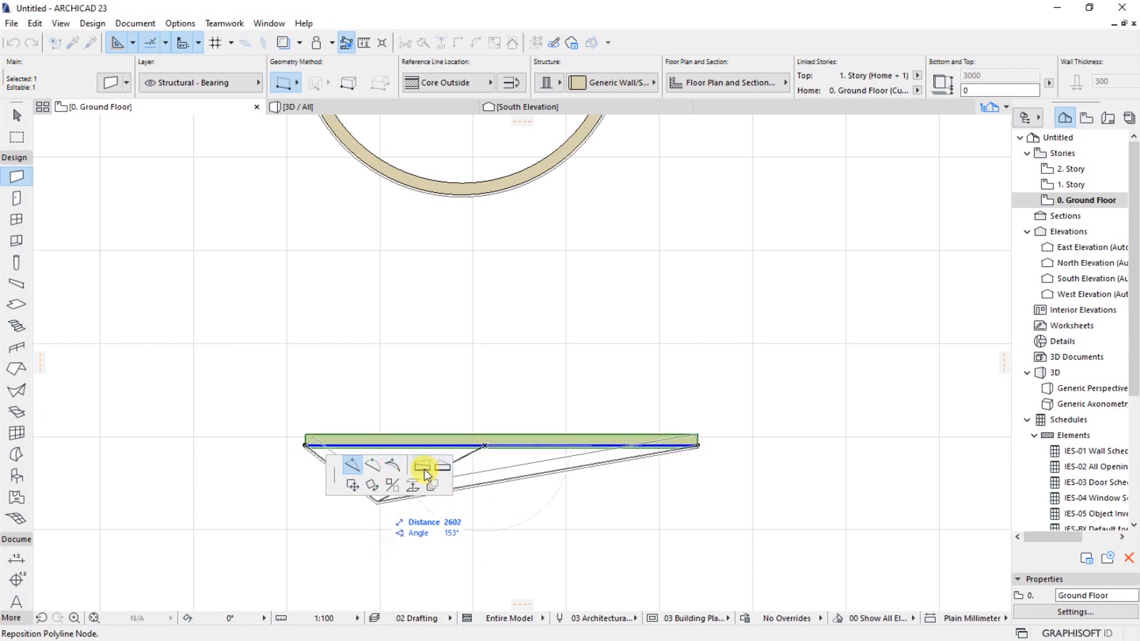
mouse_move(449, 466)
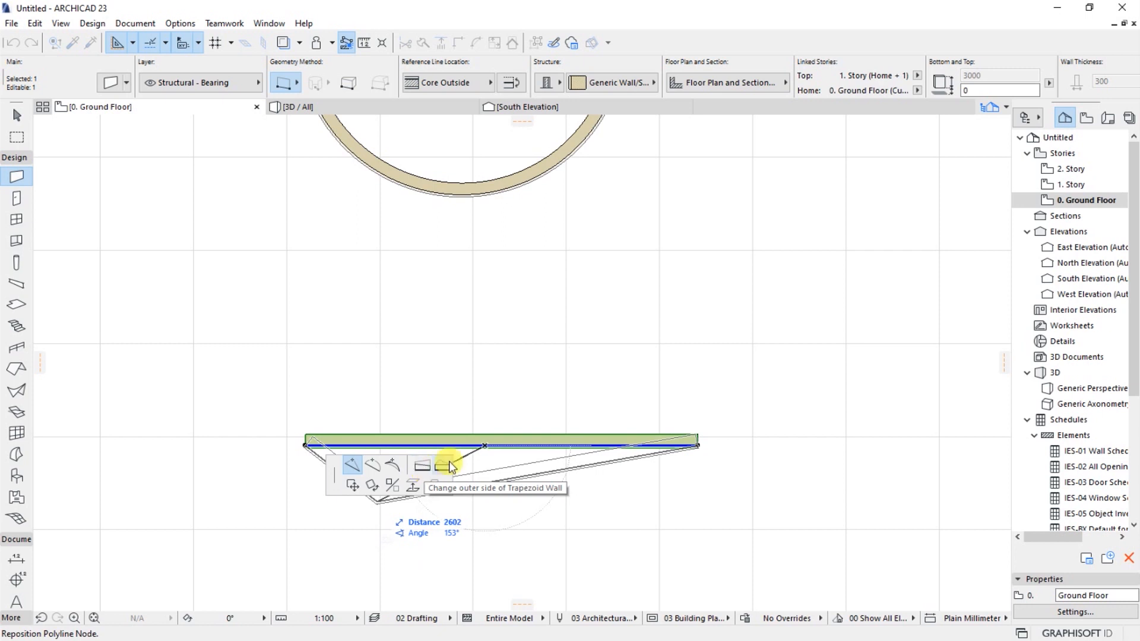
mouse_move(444, 489)
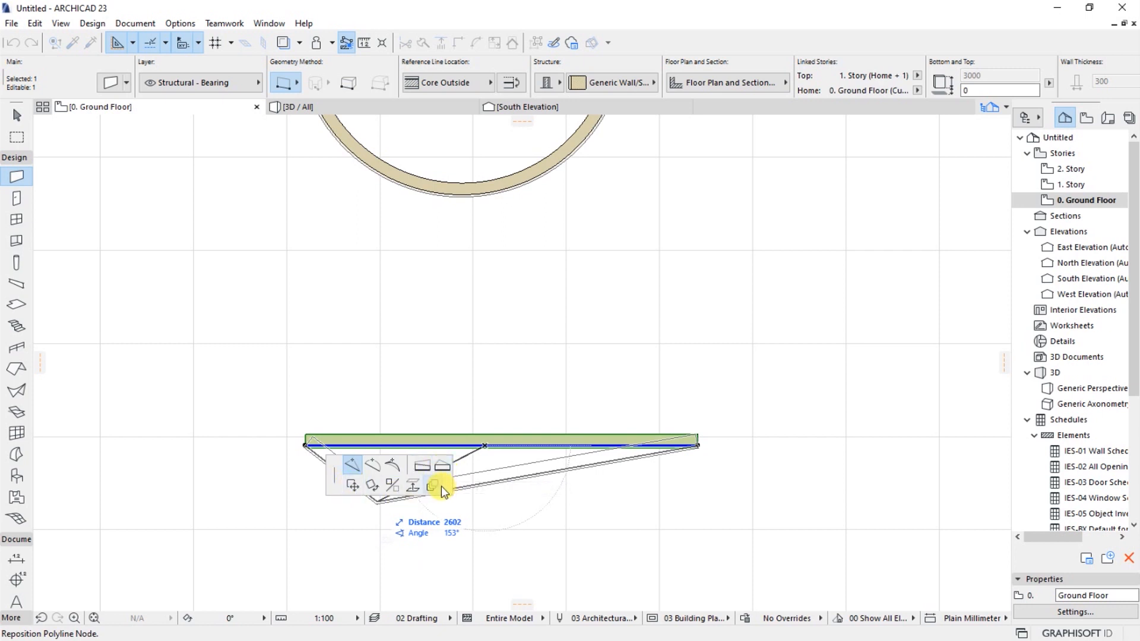
mouse_move(445, 469)
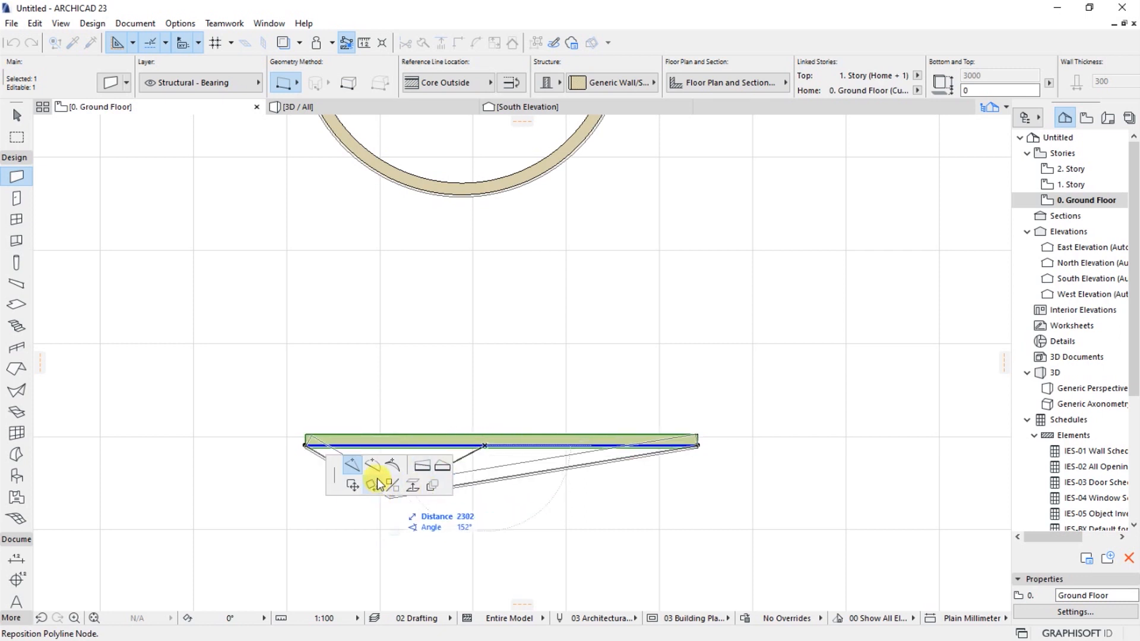
mouse_move(373, 466)
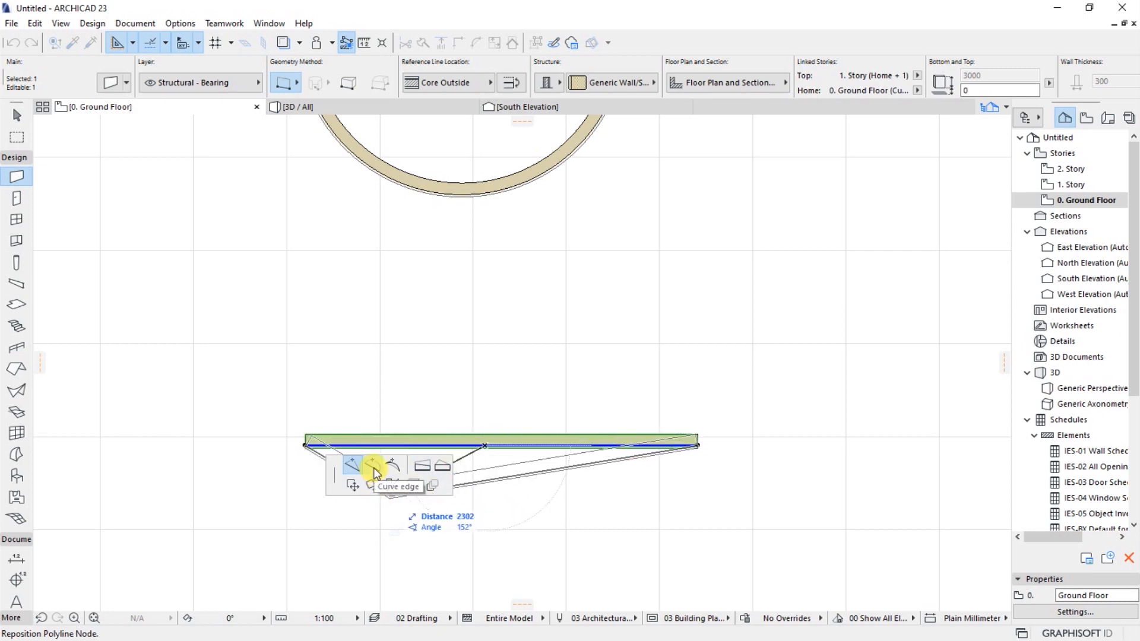
click(371, 464)
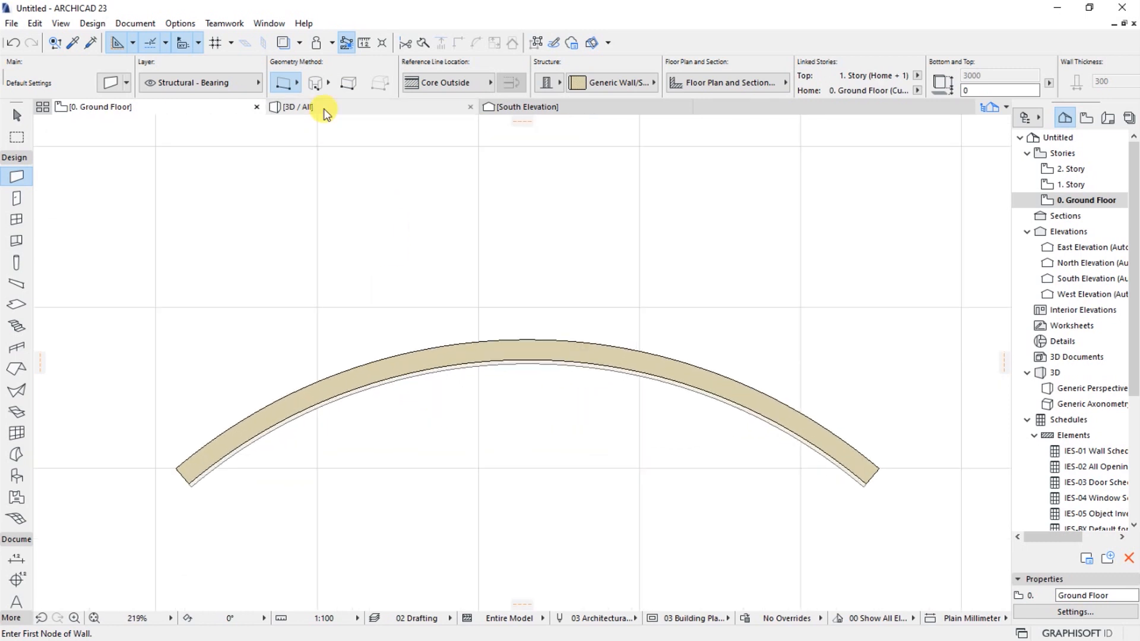
View the walls in the 3D / All window, then return to the Ground Floor plan
click(295, 107)
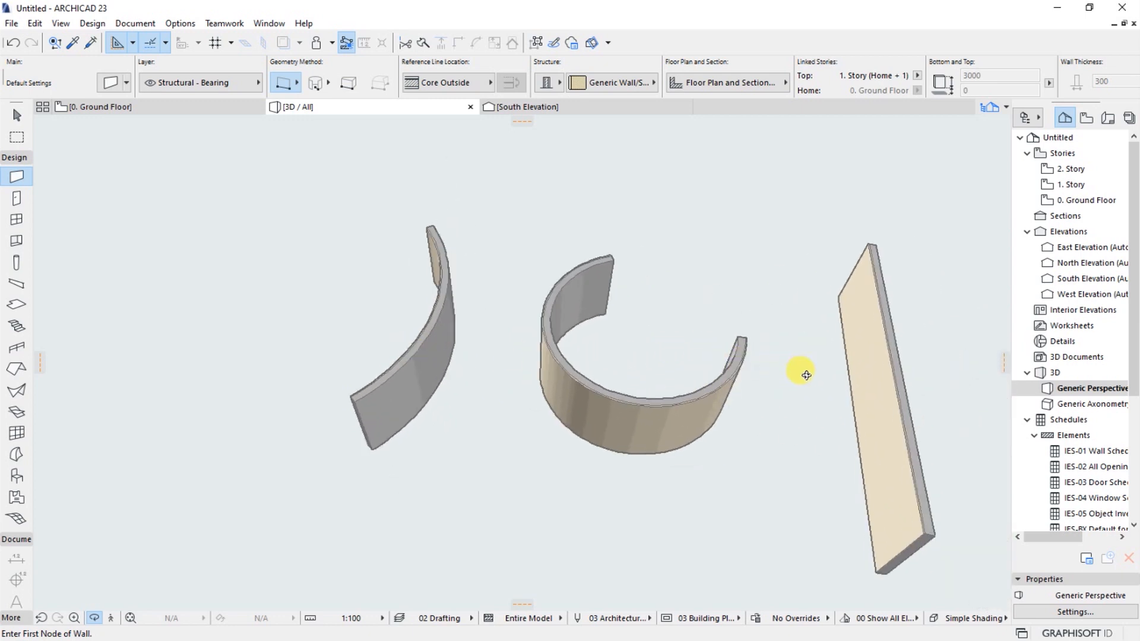
click(98, 106)
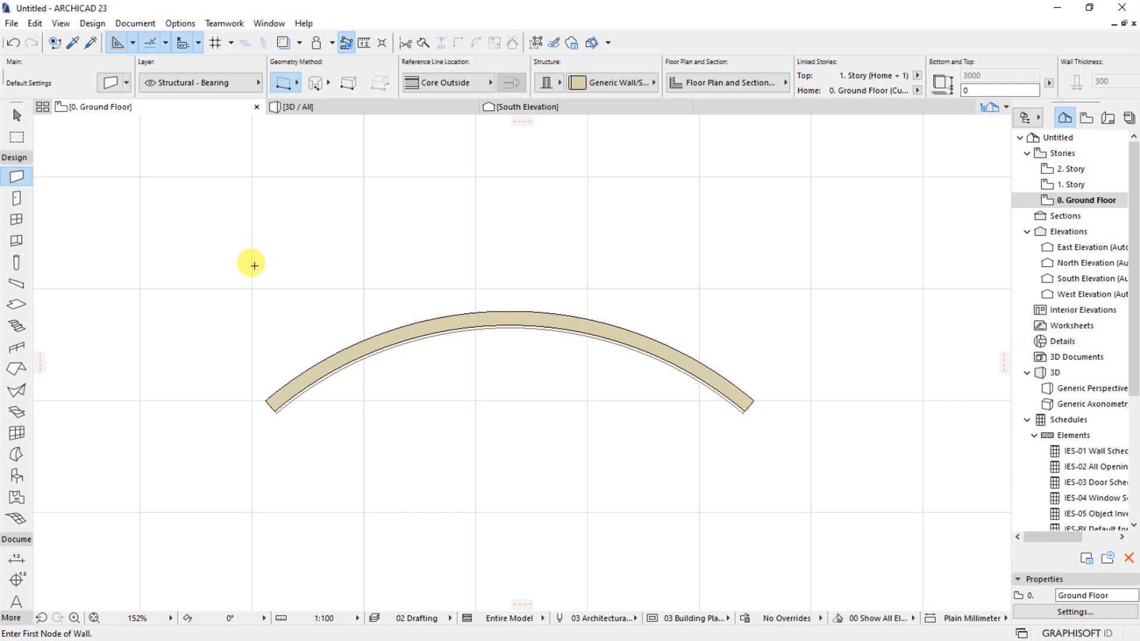
mouse_move(369, 296)
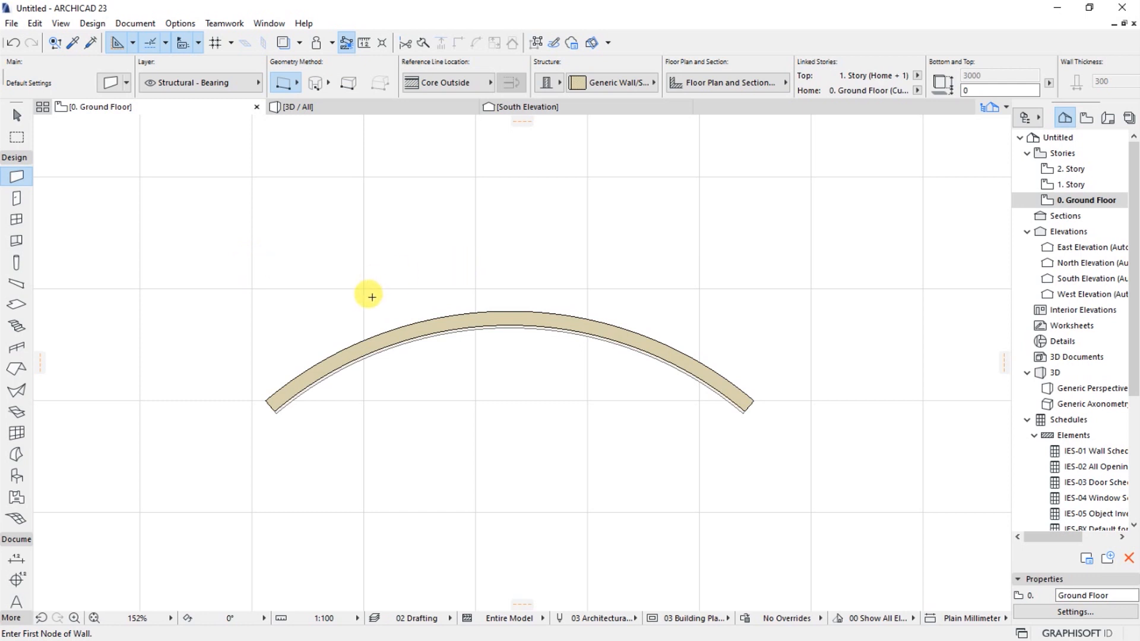
scroll(up, 3)
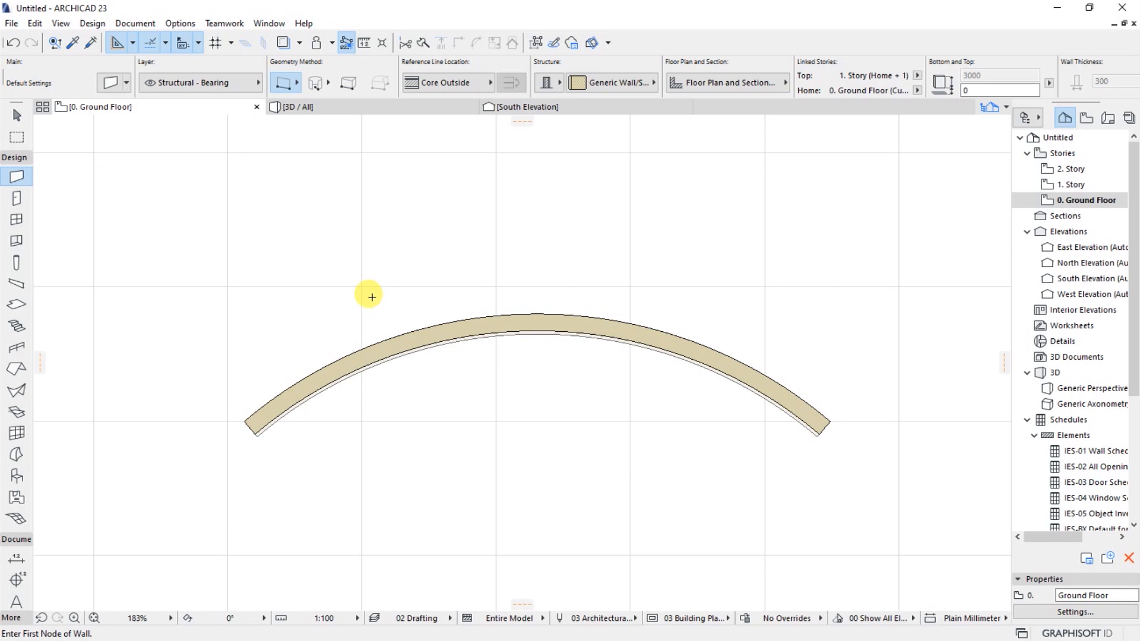